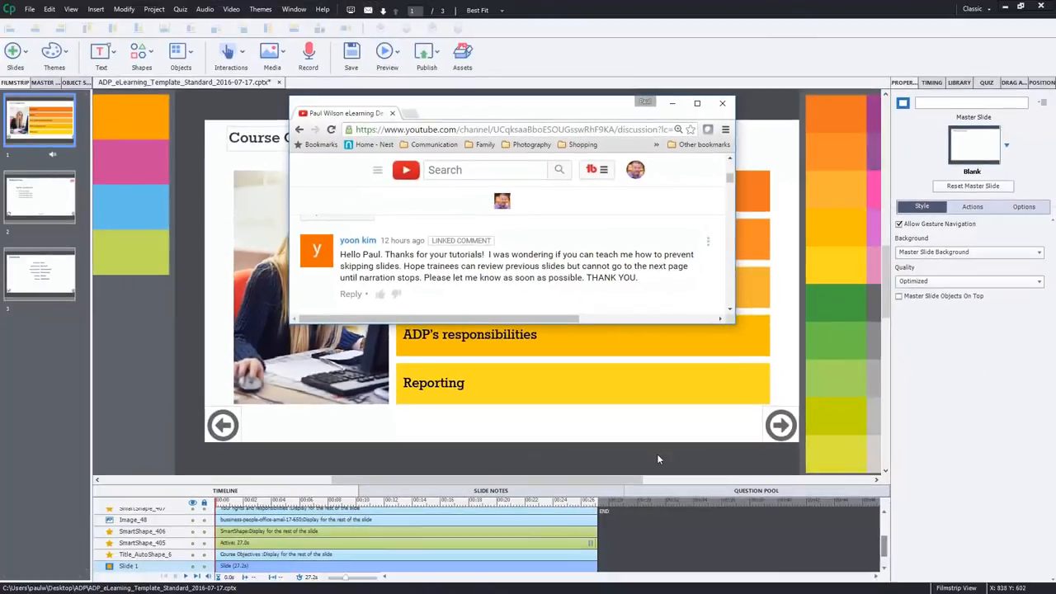
- Close the Chrome window with the YouTube comment and return to the Captivate project
left_click(723, 103)
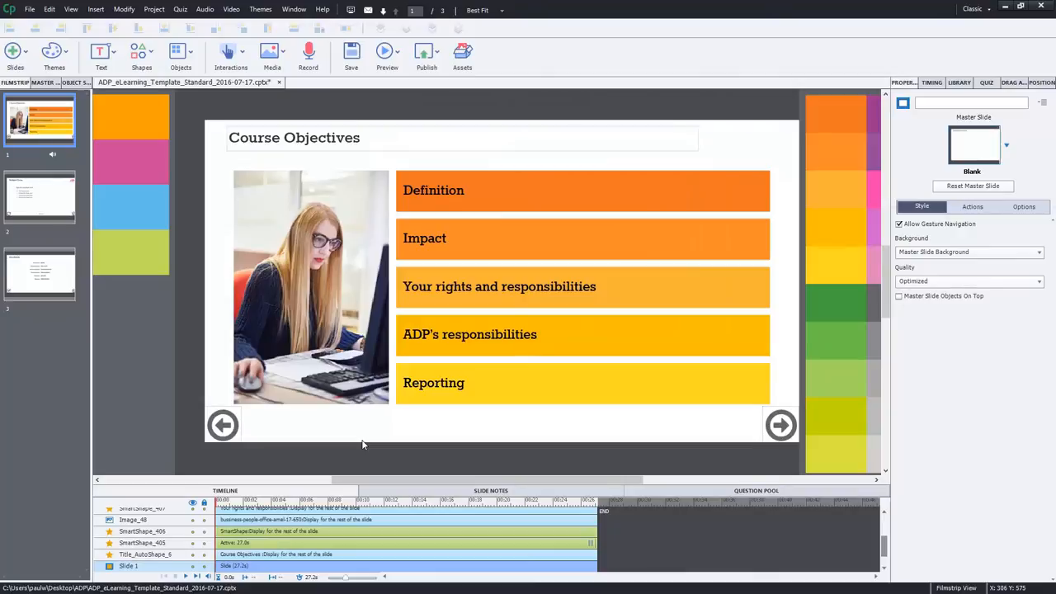
mouse_move(400, 439)
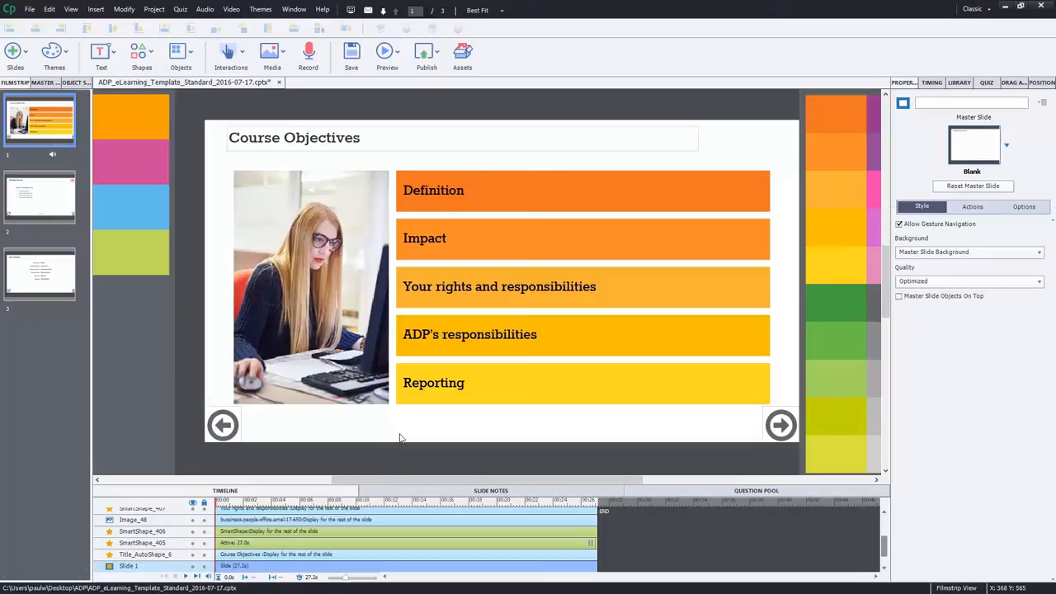
mouse_move(321, 436)
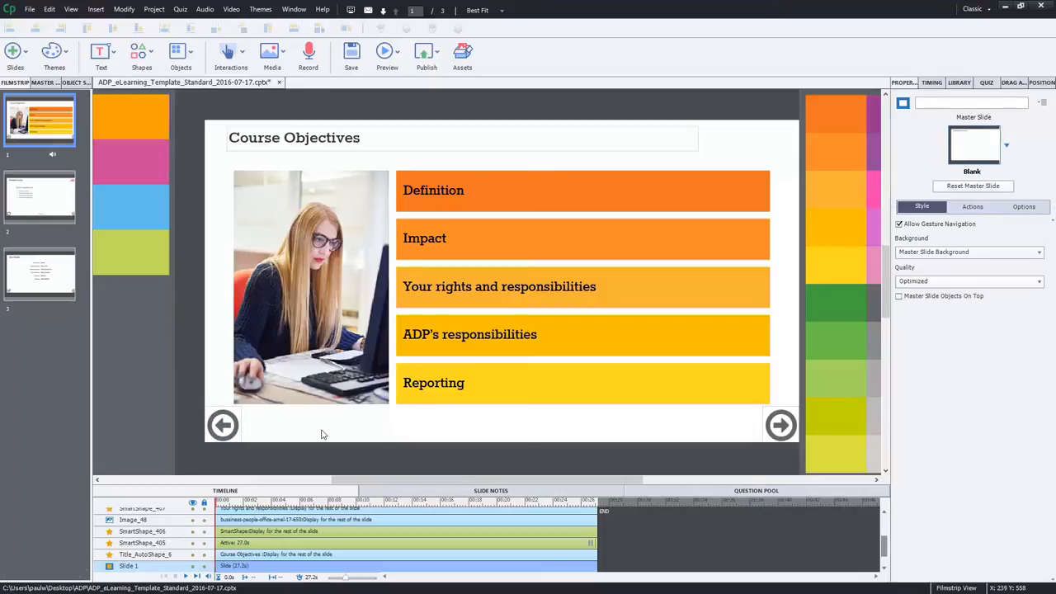
mouse_move(668, 488)
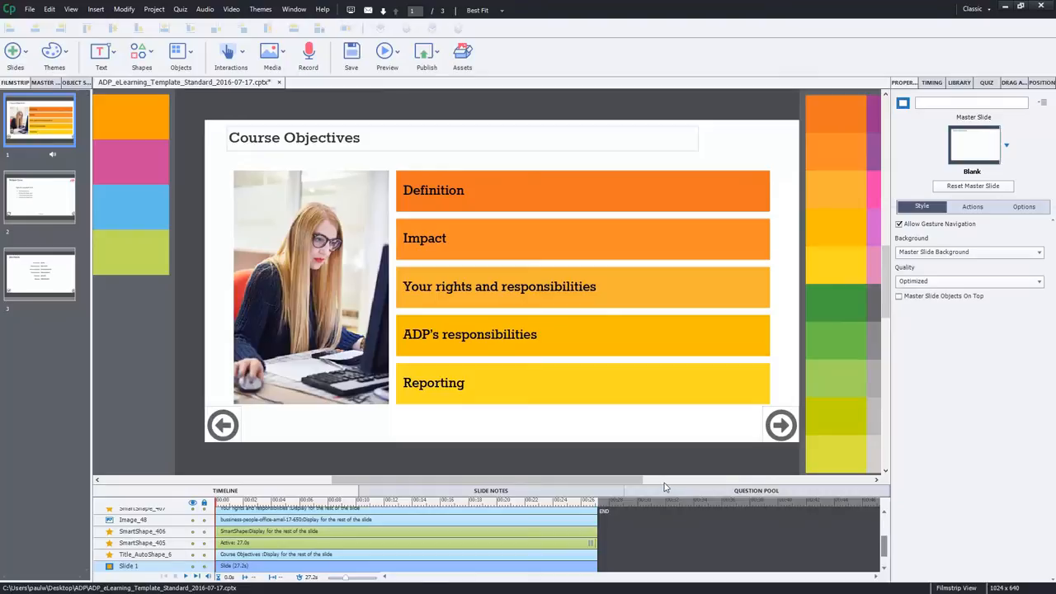
mouse_move(714, 252)
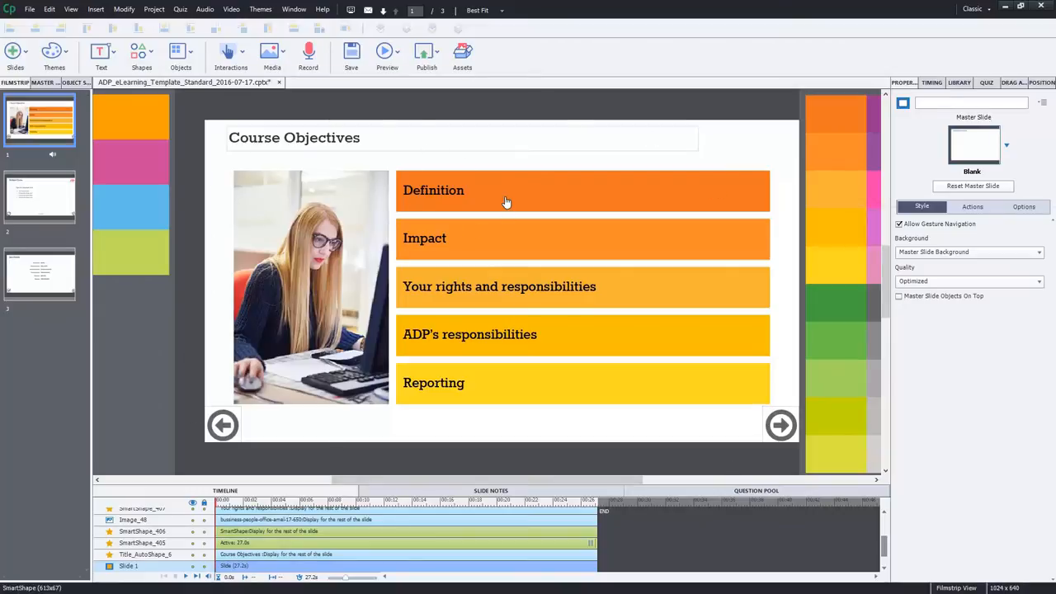
mouse_move(564, 234)
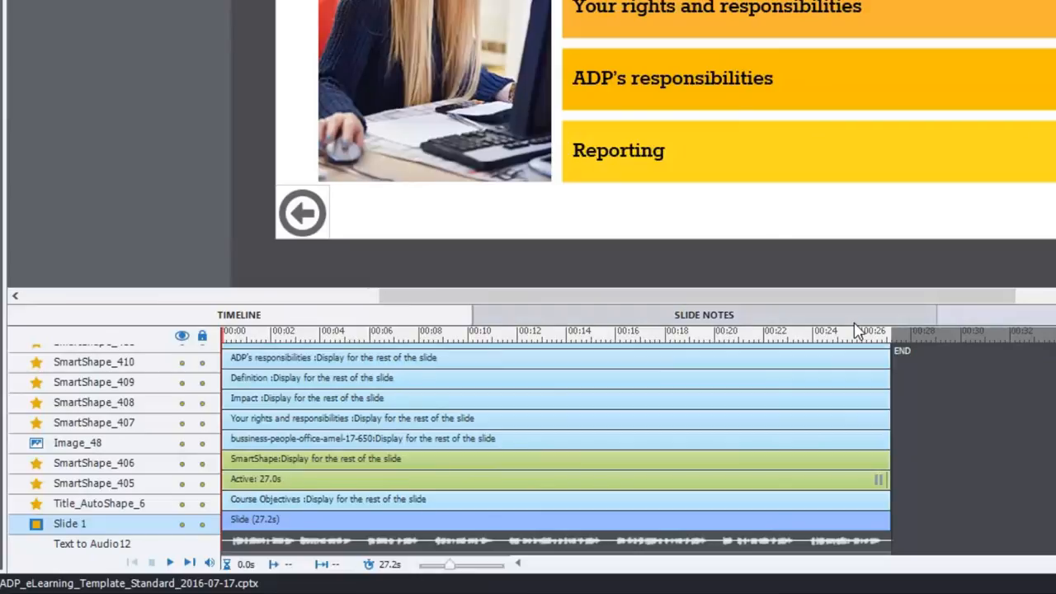
mouse_move(841, 330)
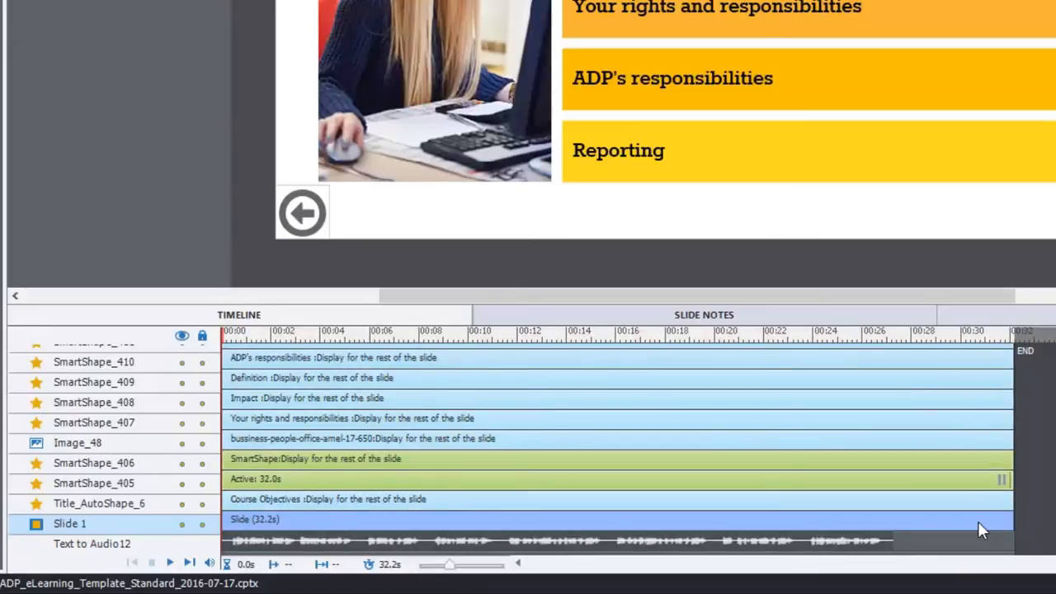
mouse_move(1006, 525)
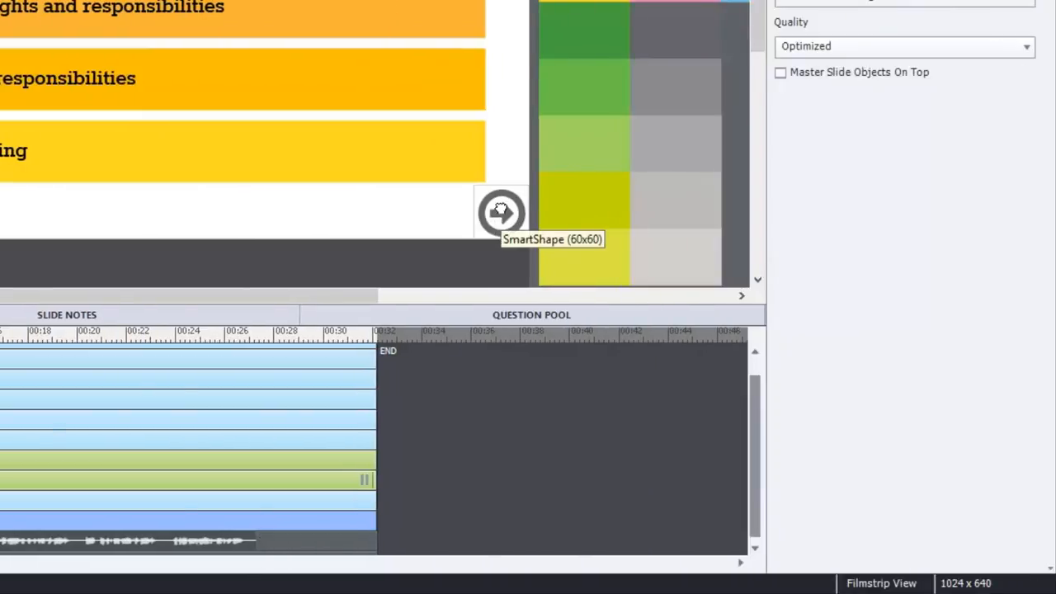
- Select the next-arrow SmartShape (SmartShape_405) on the slide to work on its timing
left_click(501, 211)
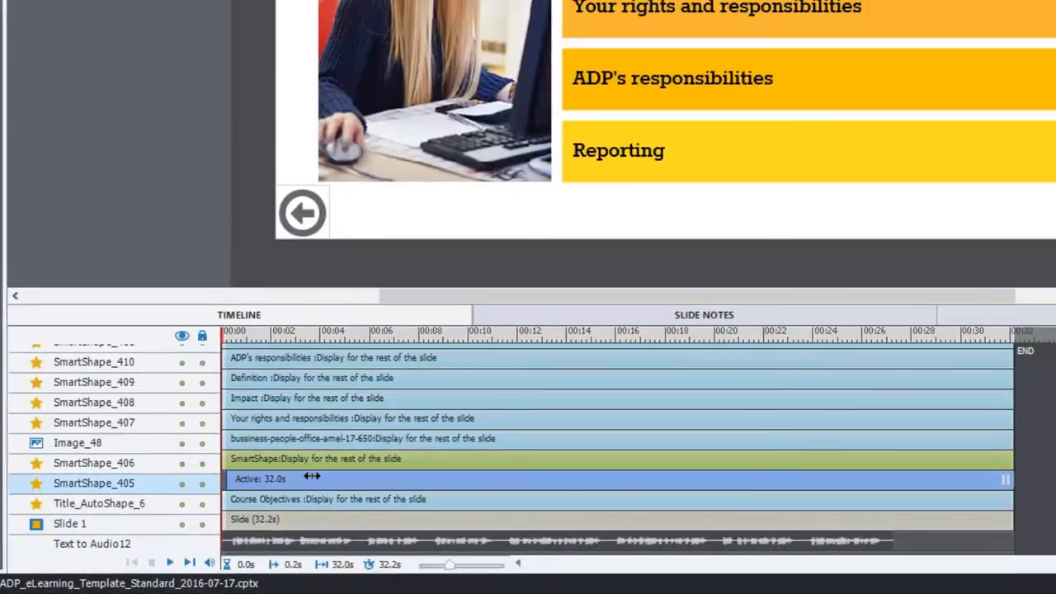
mouse_move(795, 472)
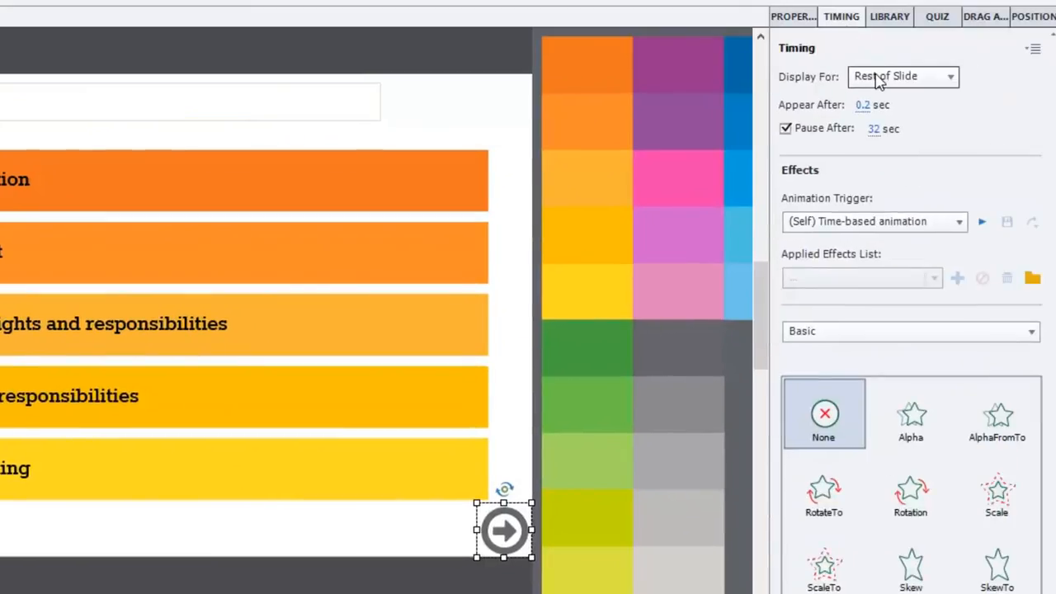
- Change the next button's Display For from Rest of Slide to Specific Time
left_click(902, 76)
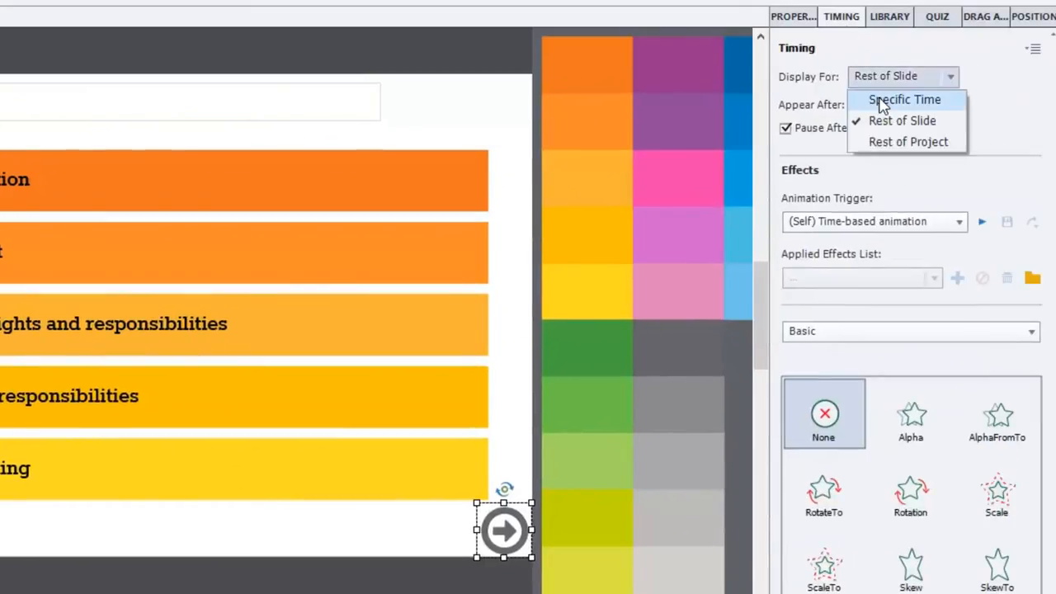
left_click(904, 99)
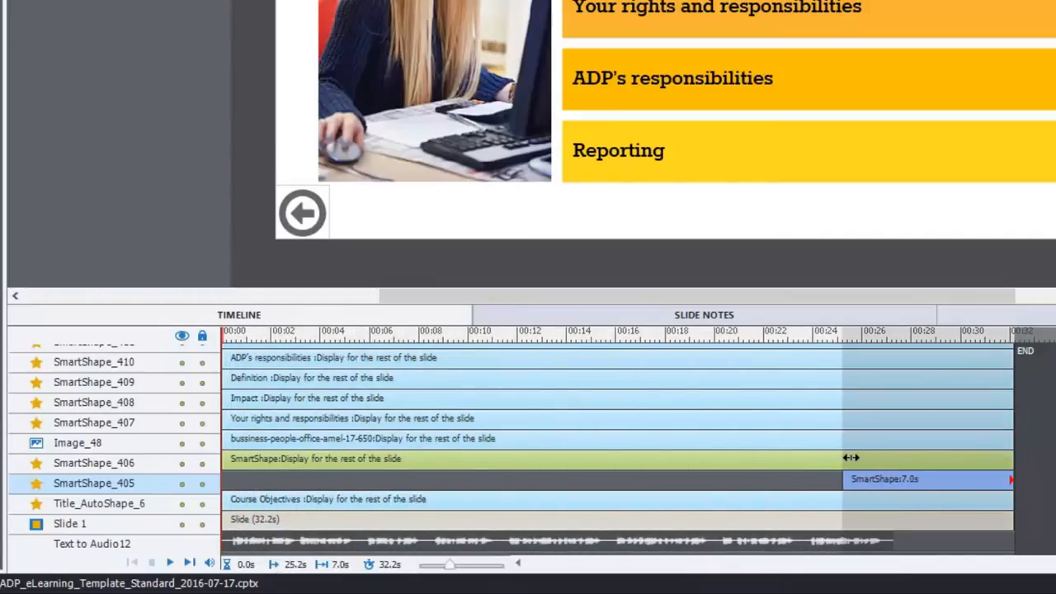
- Move the next button's Timeline bar to start at 27.2 s and run 5.0 s to slide end
left_click_drag(843, 479, 891, 478)
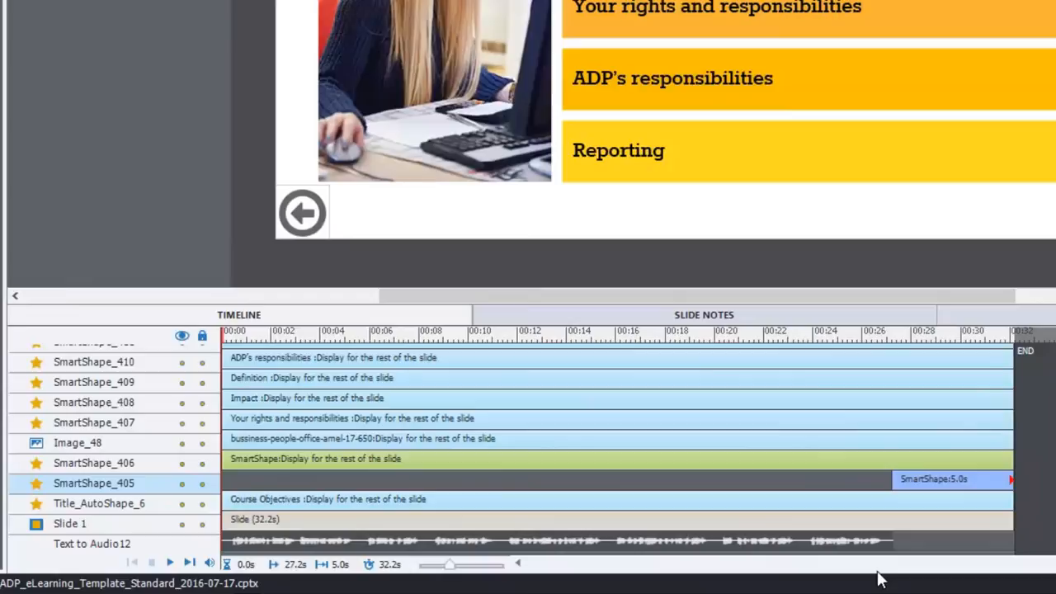
mouse_move(1026, 236)
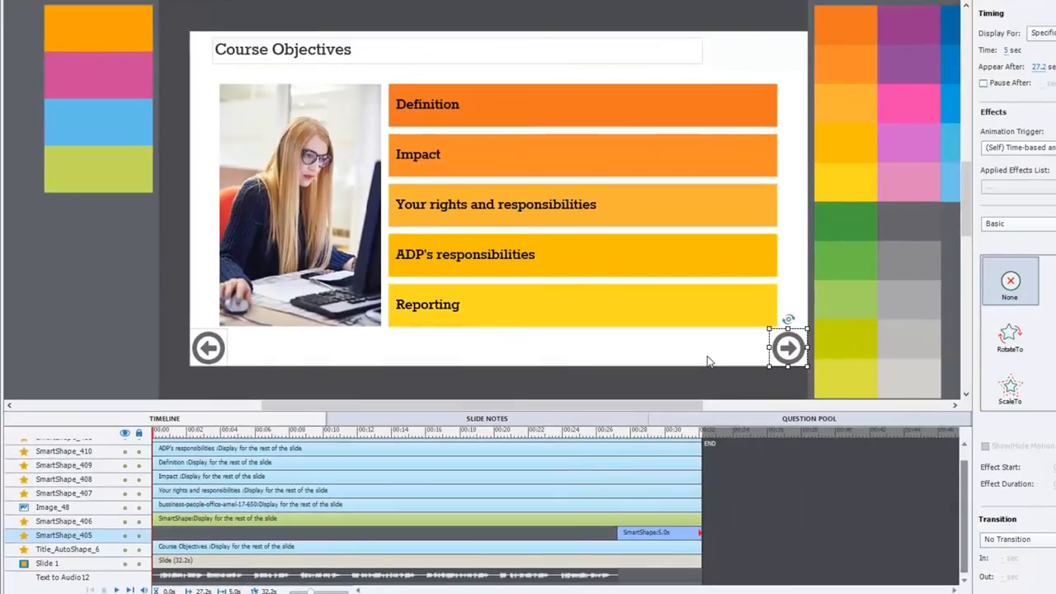
mouse_move(785, 347)
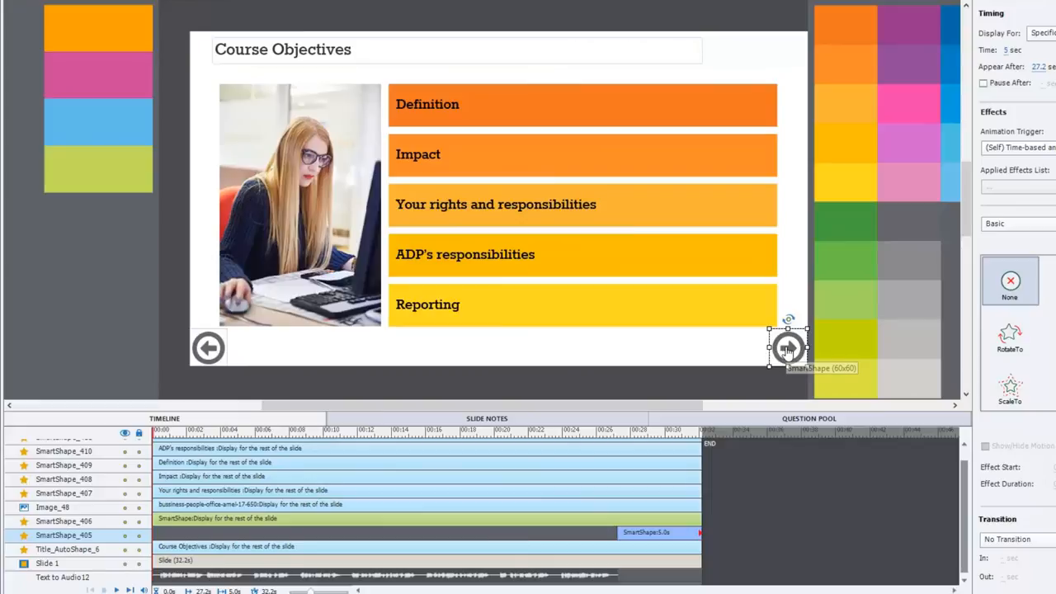
mouse_move(673, 534)
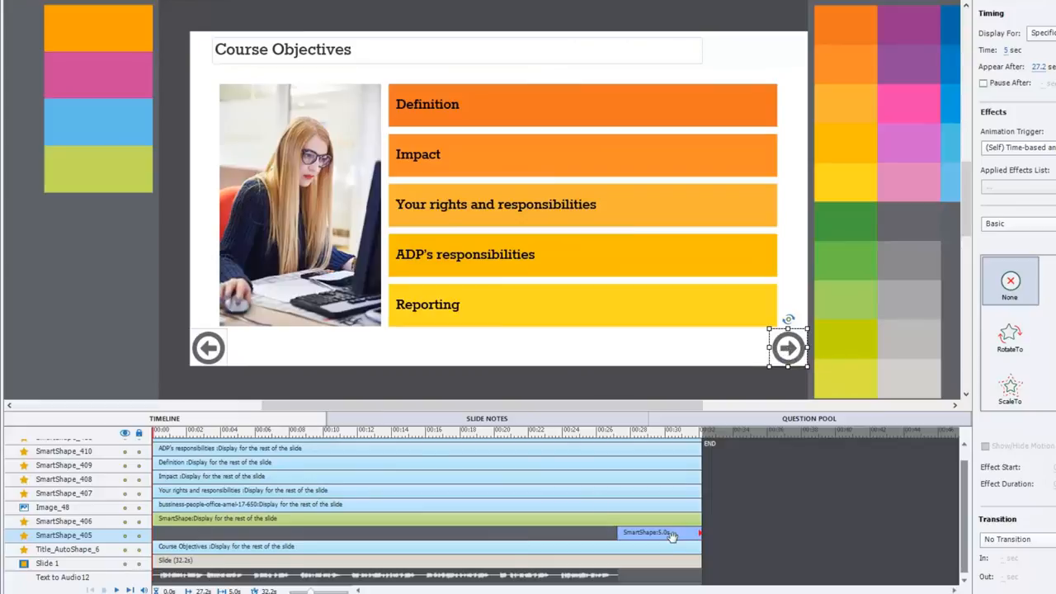
mouse_move(676, 361)
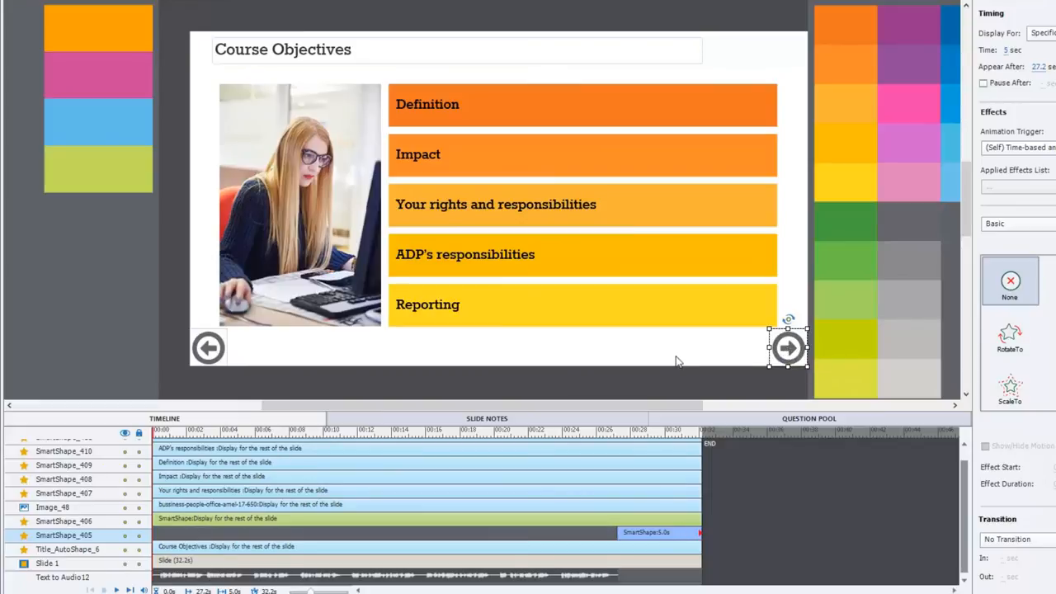
mouse_move(634, 376)
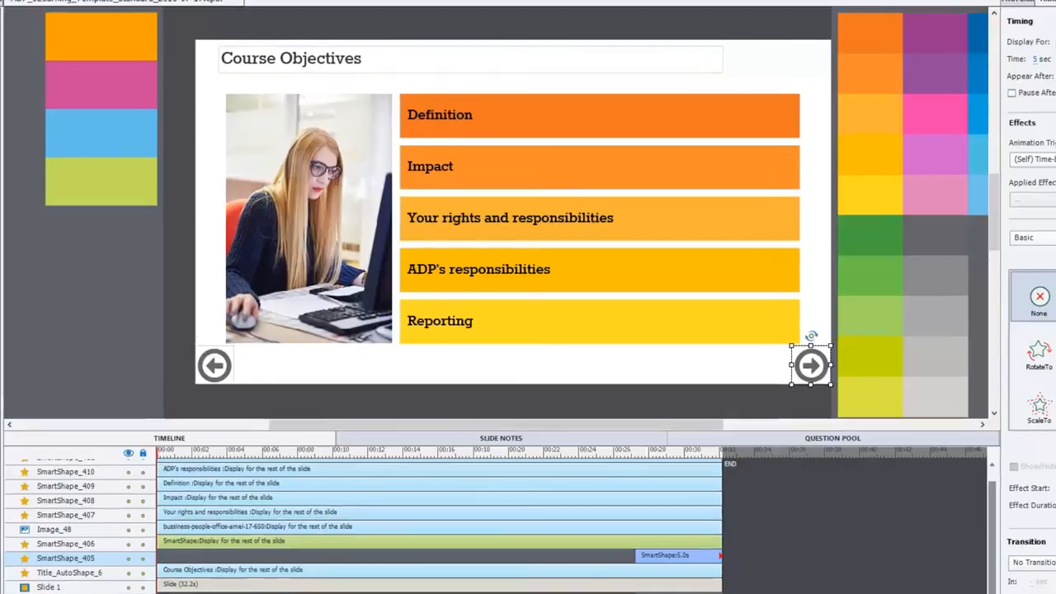
- Bring up the Skin Editor from the Project menu
left_click(135, 20)
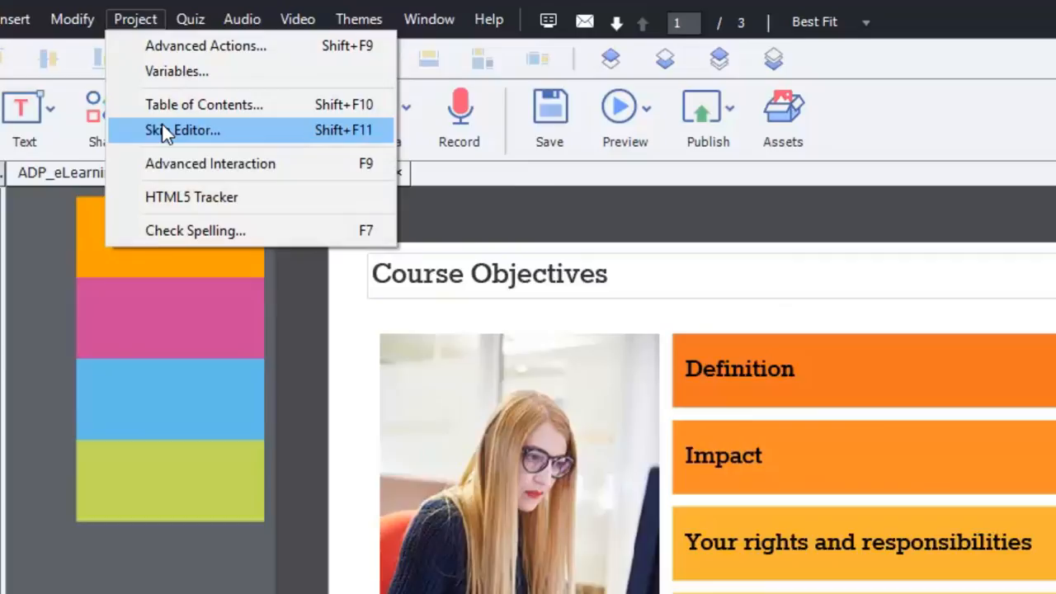
left_click(182, 131)
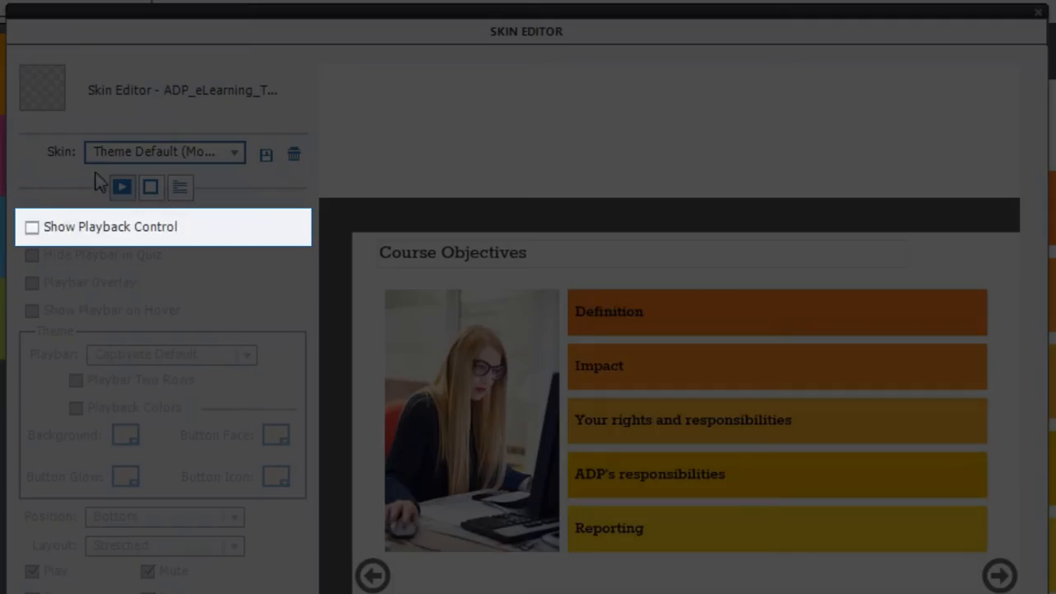
mouse_move(234, 231)
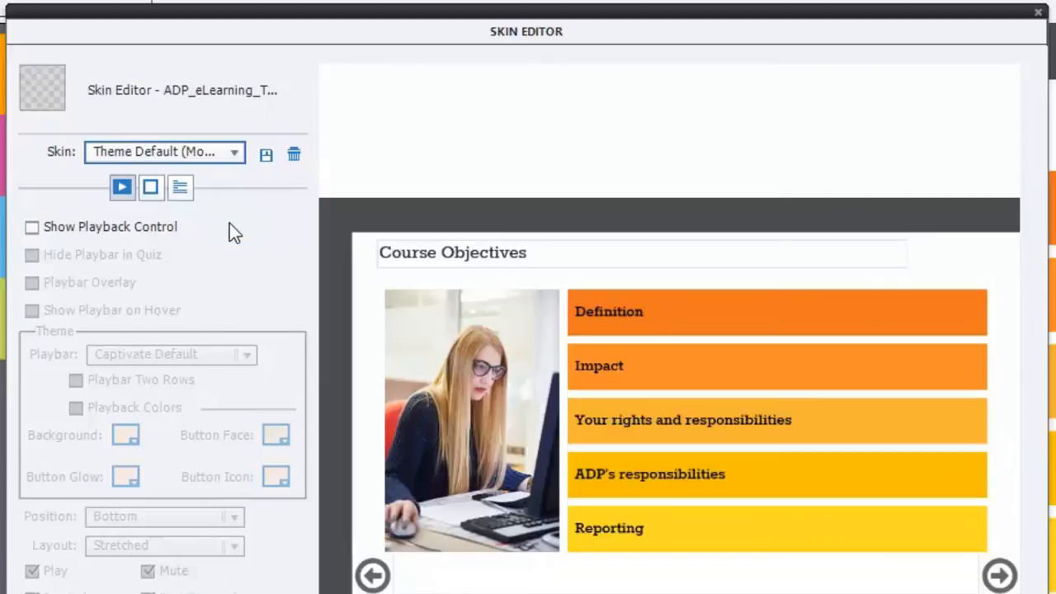
mouse_move(329, 345)
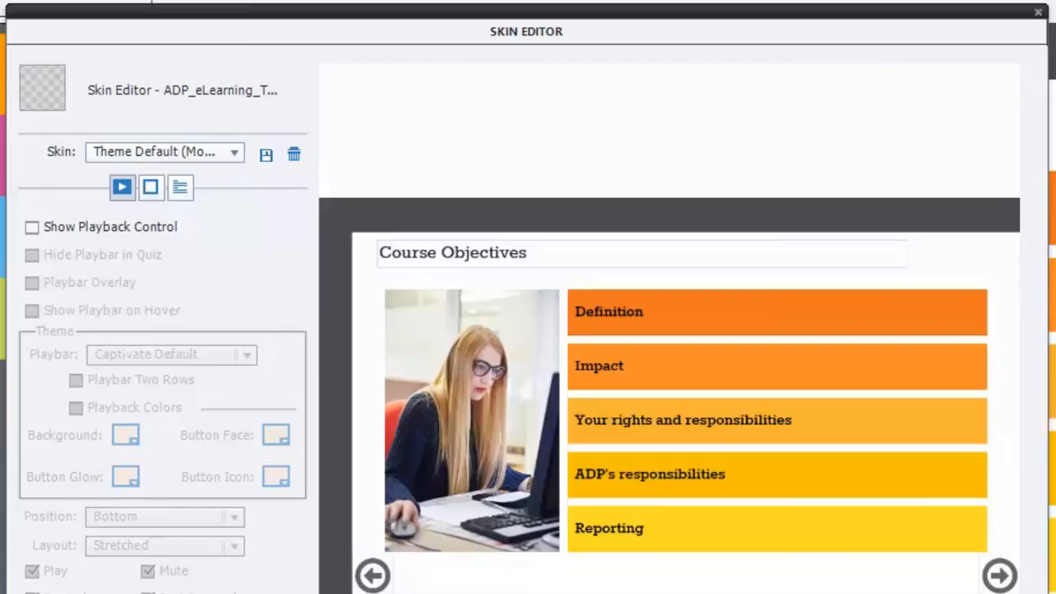
- Review border, table-of-contents and playback control settings, confirming TOC and playbar are off
left_click(151, 186)
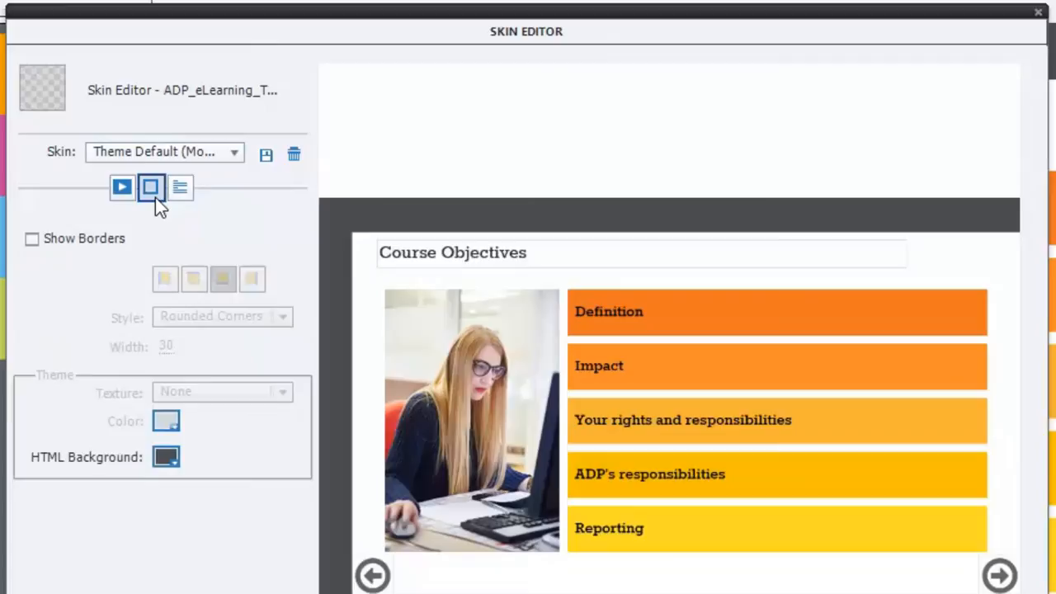
left_click(179, 188)
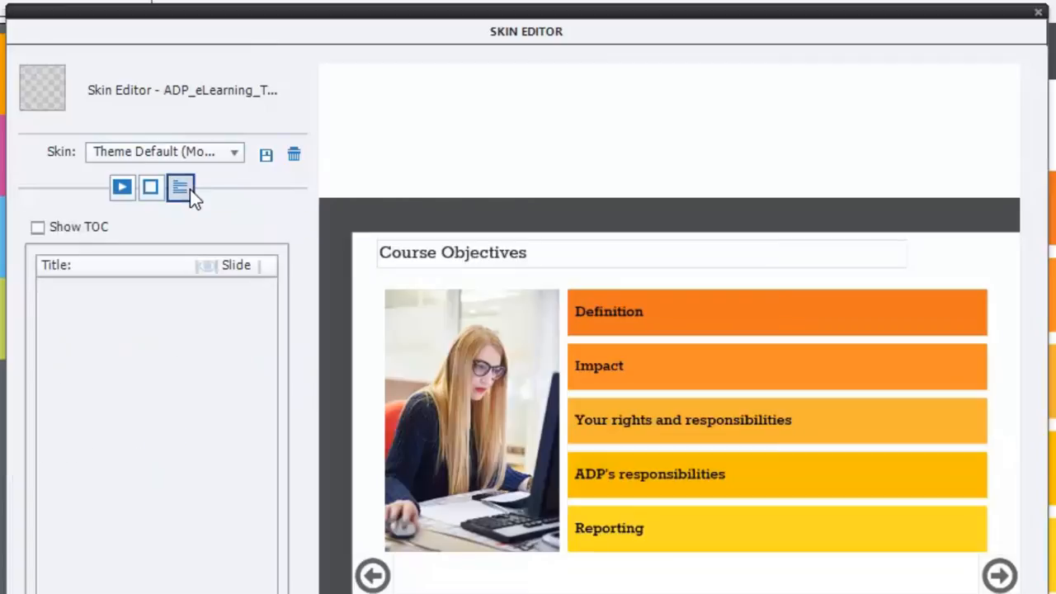
left_click(122, 187)
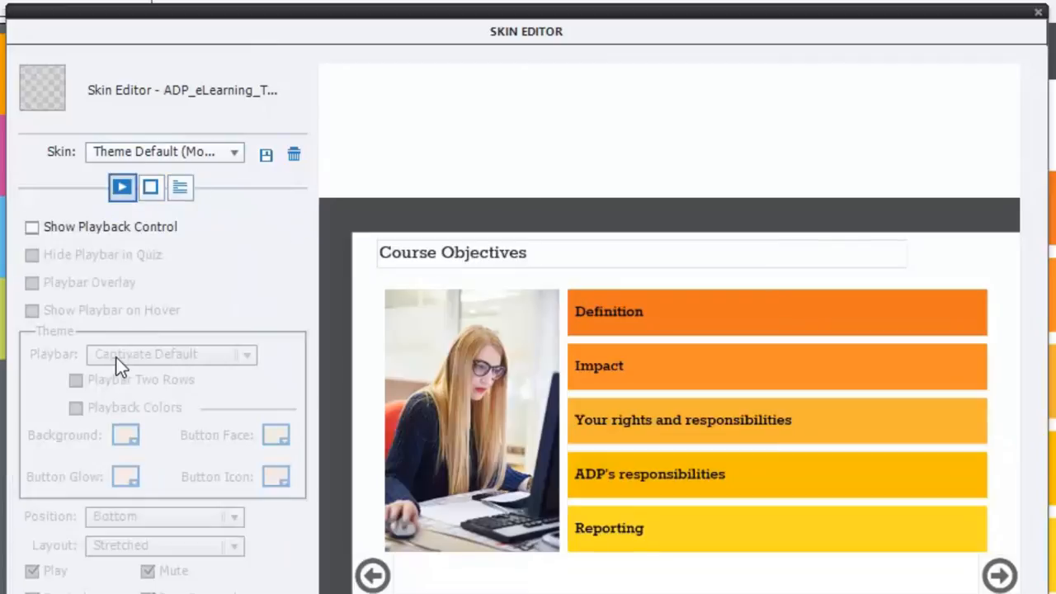
mouse_move(1019, 33)
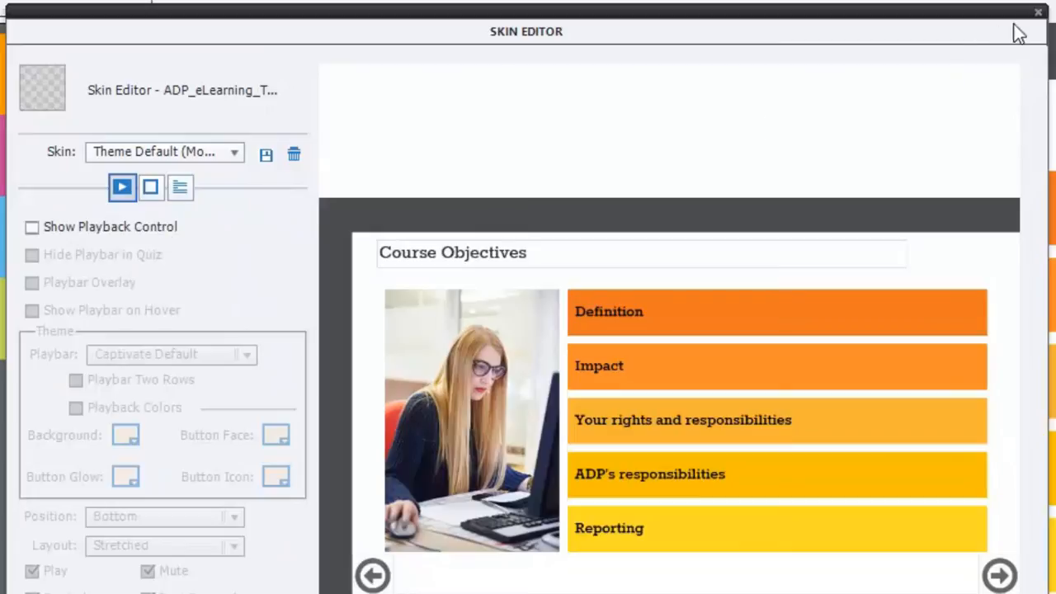
- Close the Skin Editor and select the back-arrow button to check its timing
left_click(1037, 12)
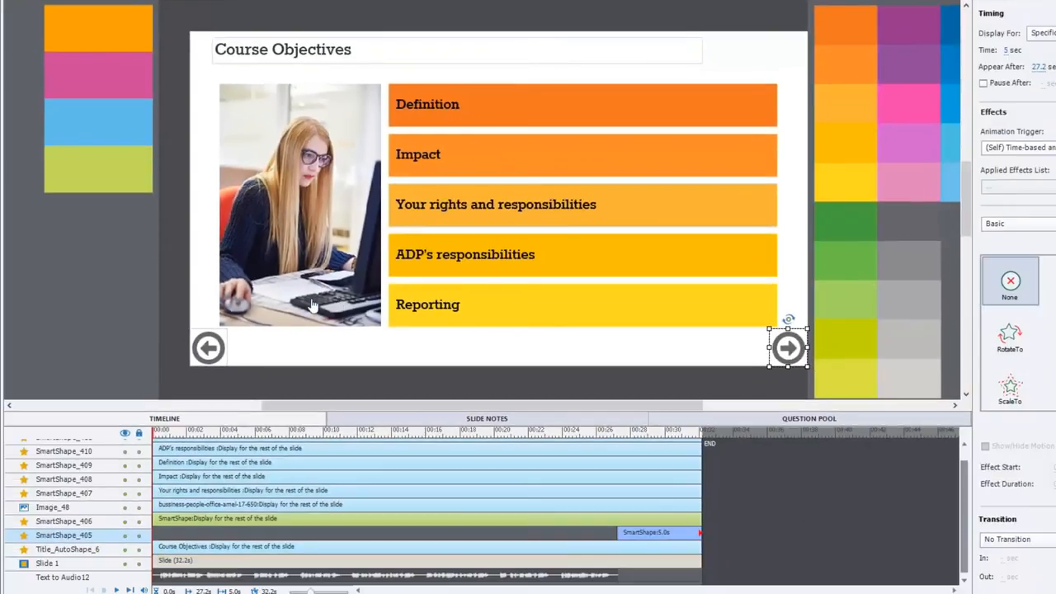
mouse_move(311, 317)
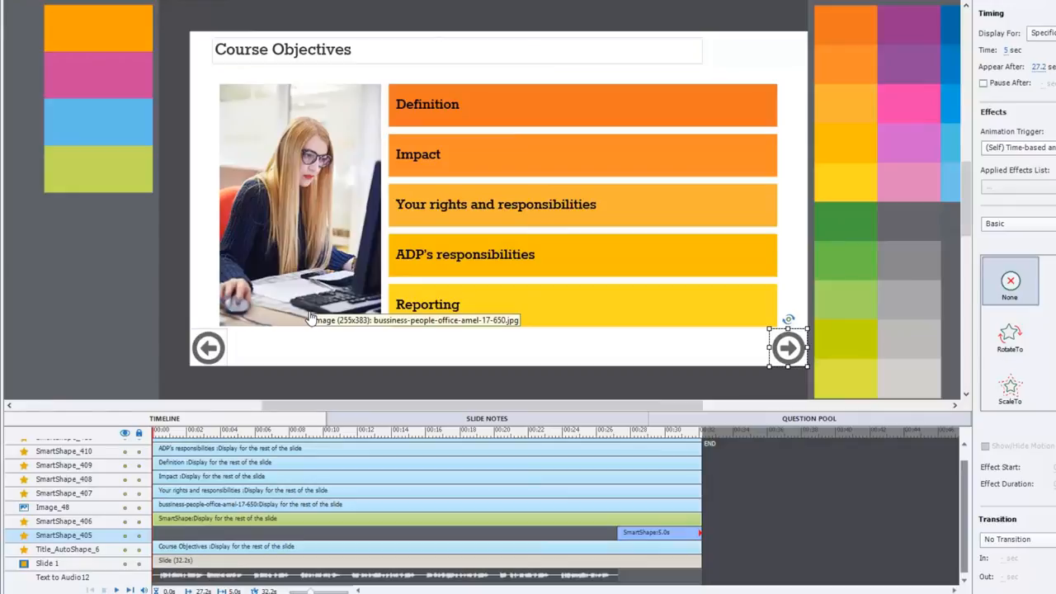
mouse_move(312, 317)
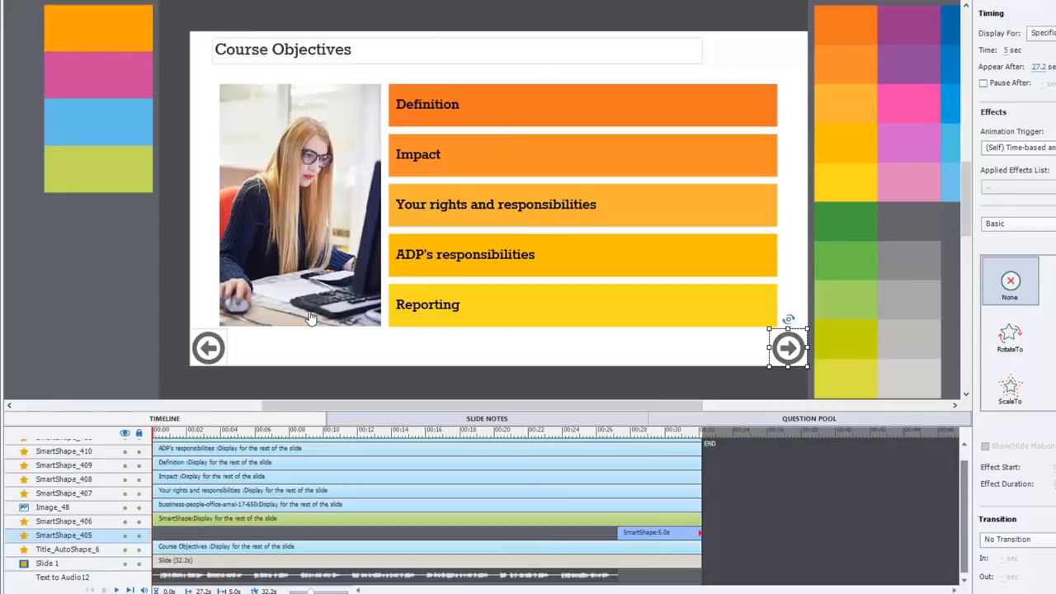
mouse_move(234, 360)
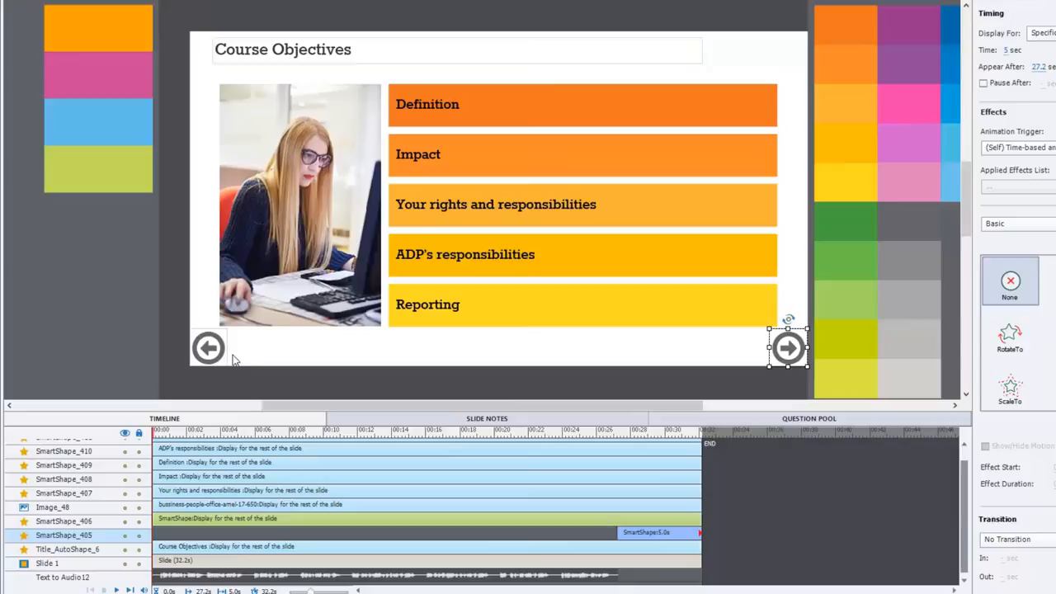
left_click(208, 347)
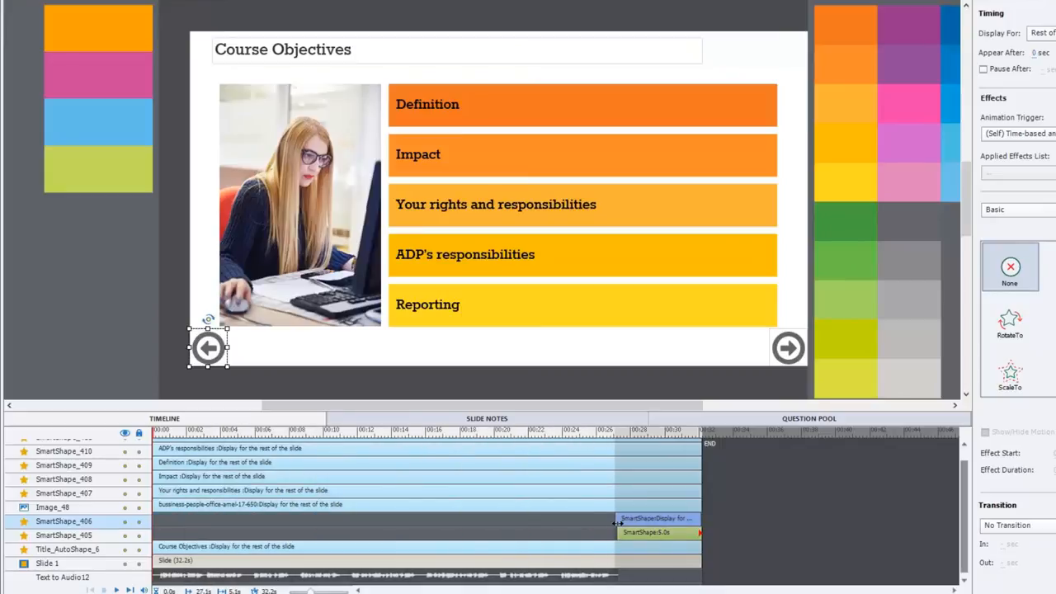
left_click_drag(617, 518, 264, 518)
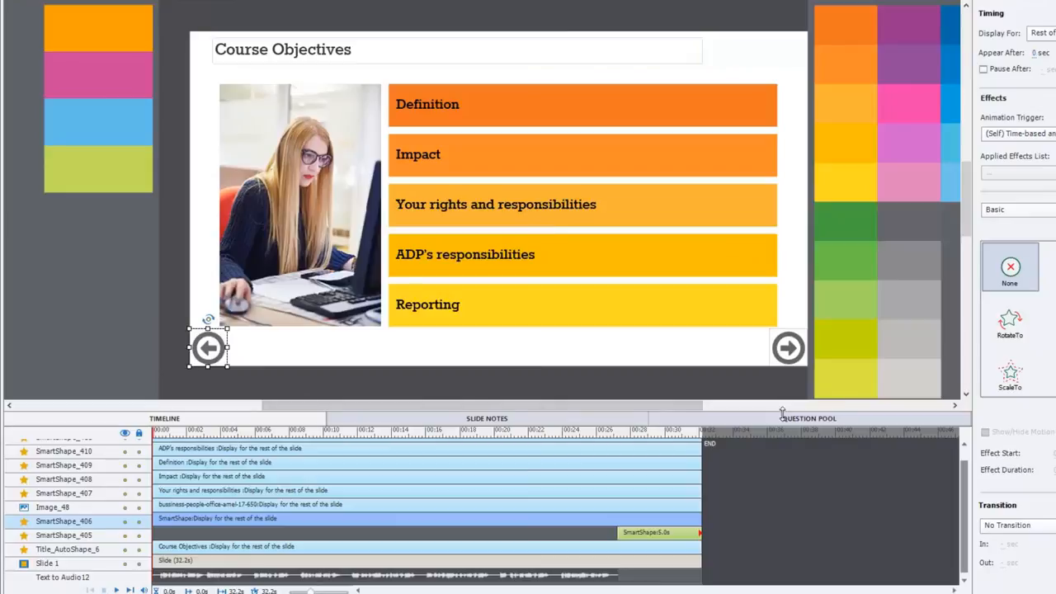
mouse_move(762, 413)
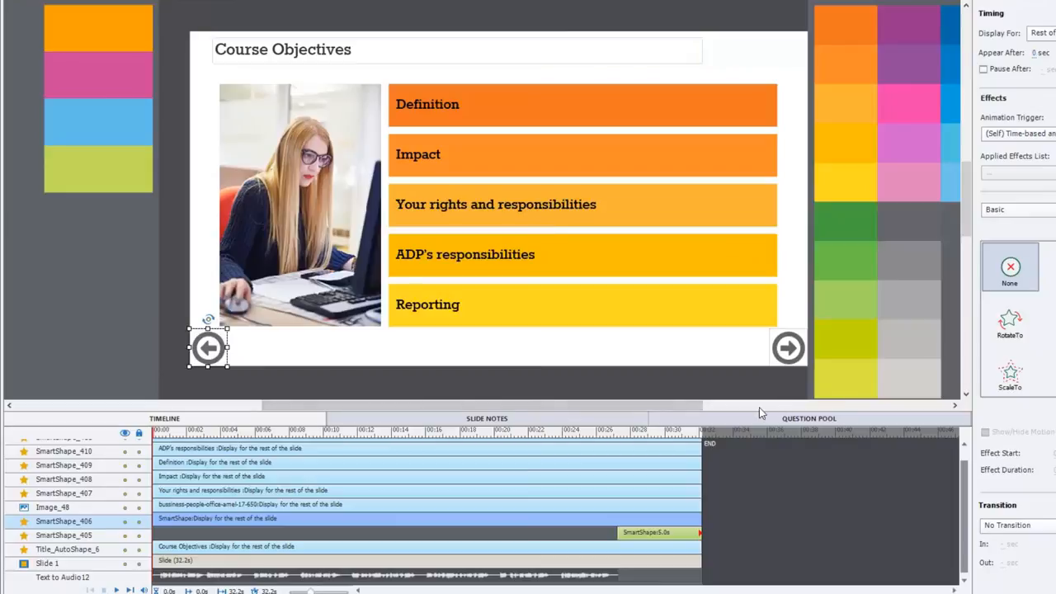
mouse_move(574, 356)
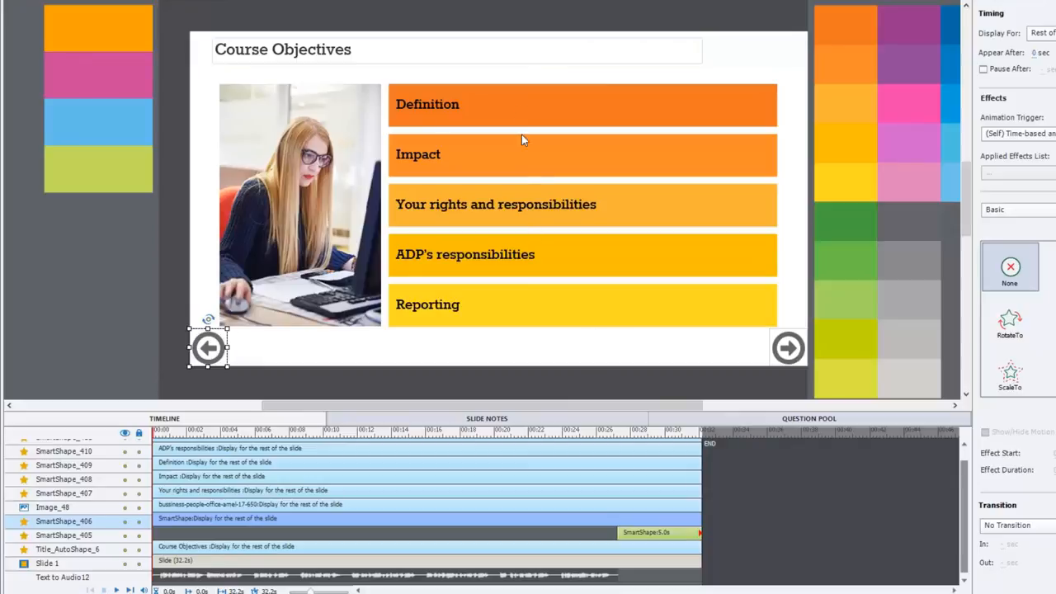
mouse_move(528, 320)
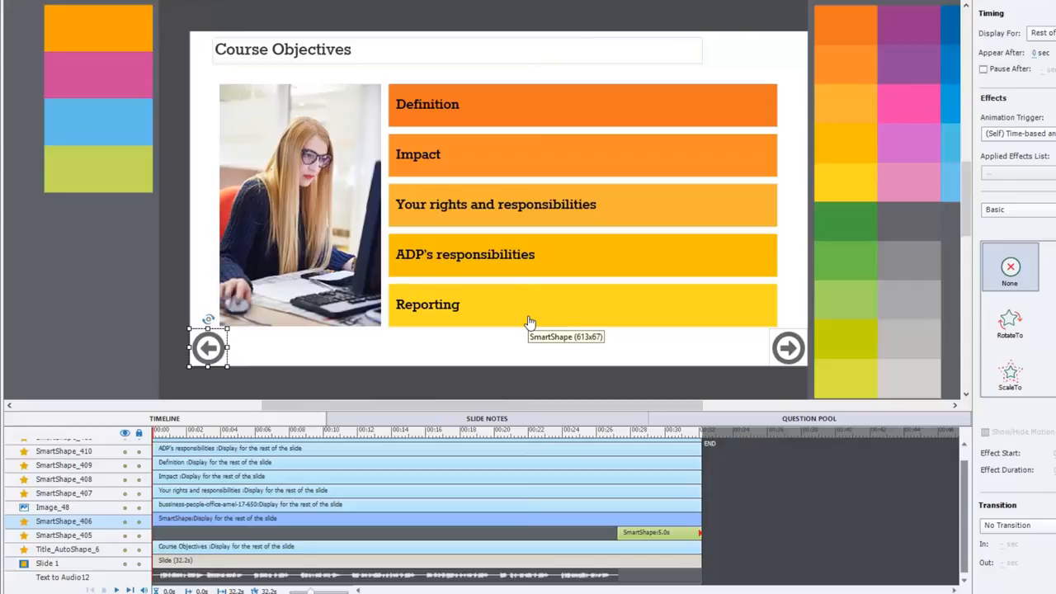
mouse_move(532, 322)
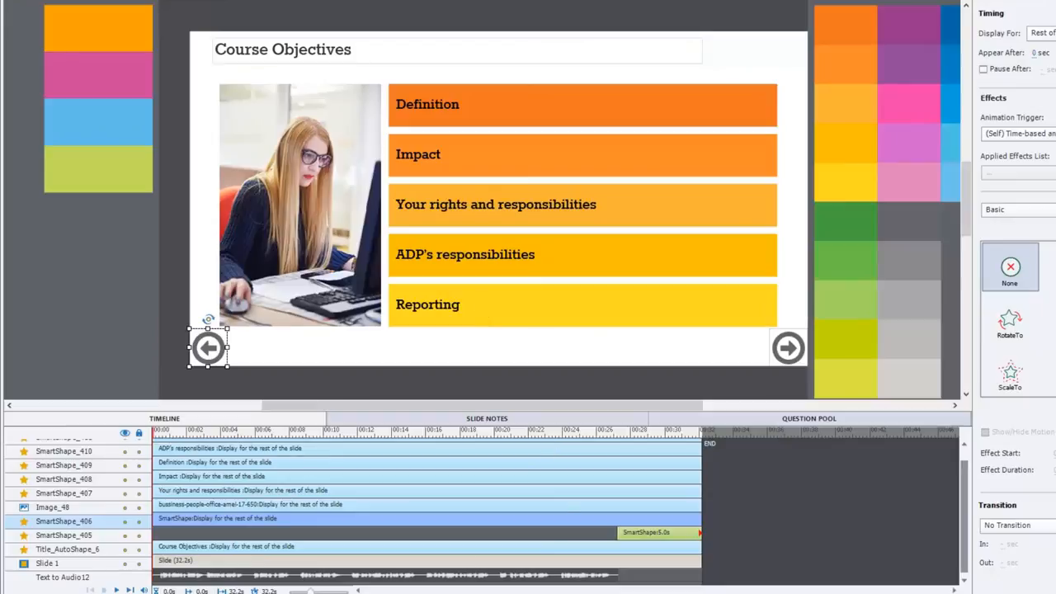
mouse_move(642, 577)
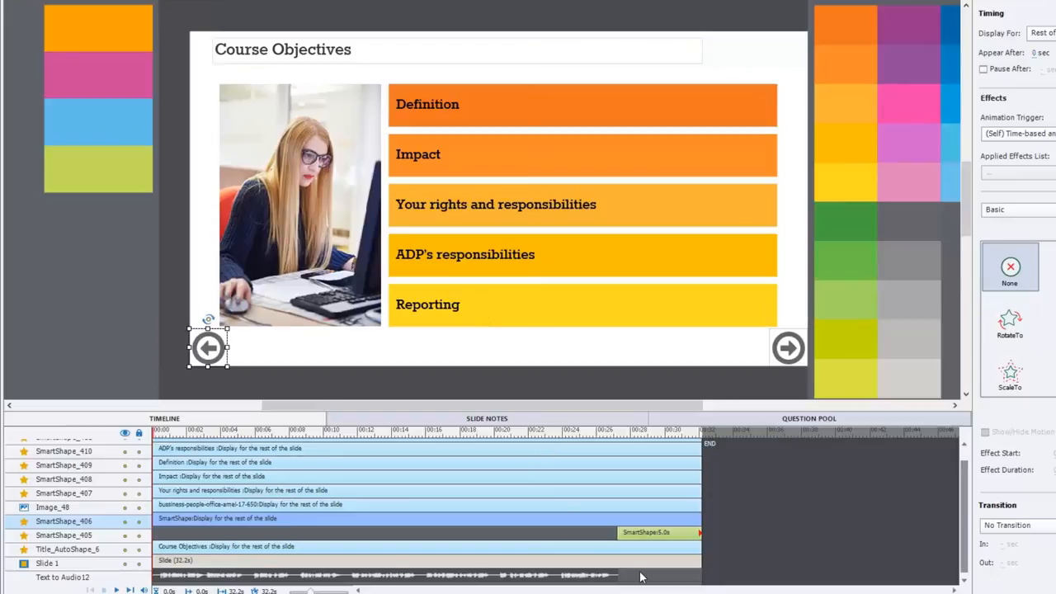
mouse_move(485, 147)
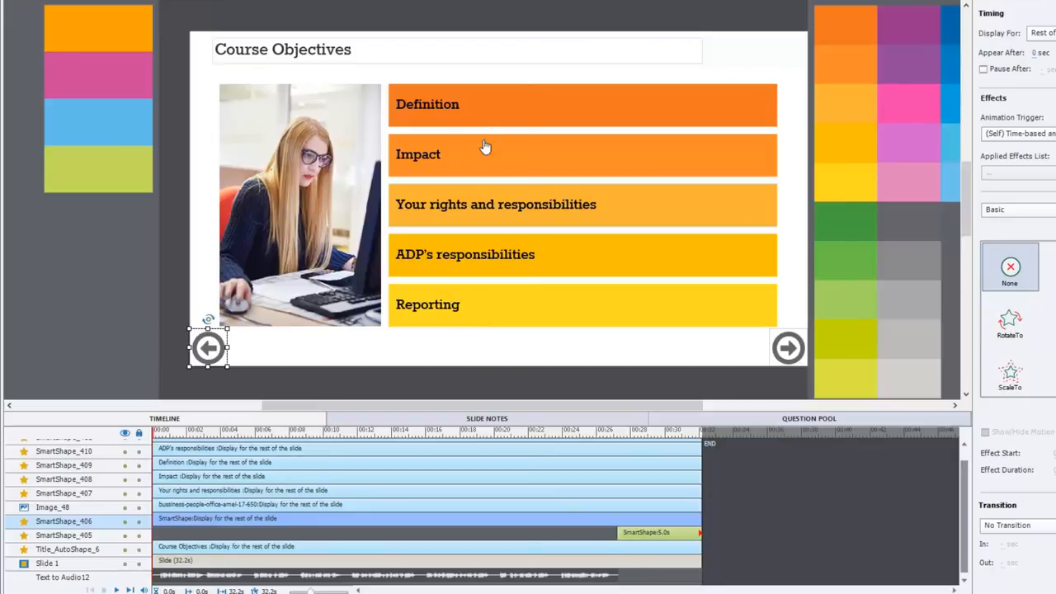
mouse_move(495, 313)
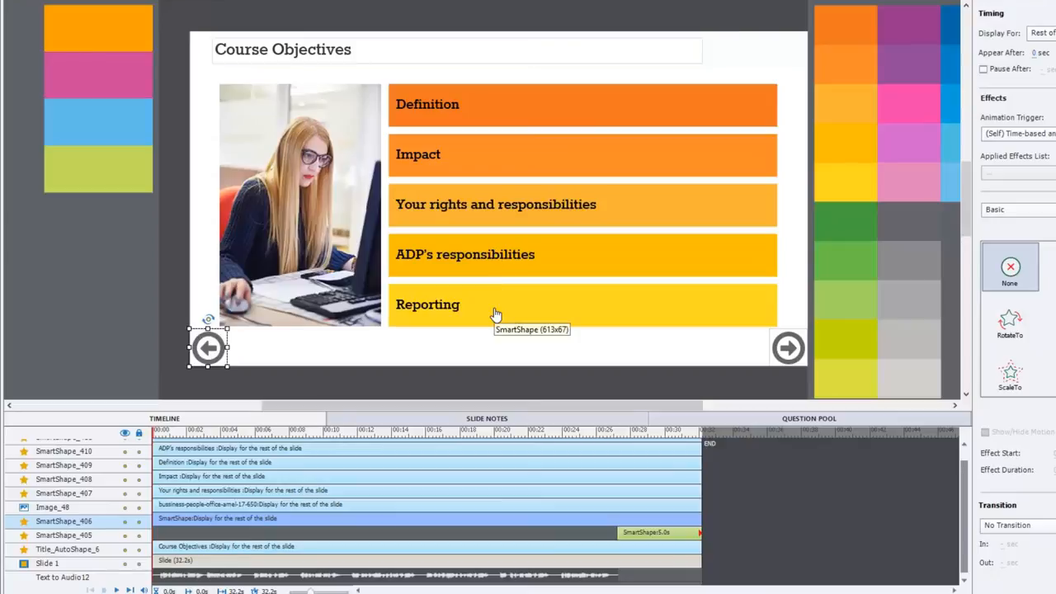
mouse_move(470, 282)
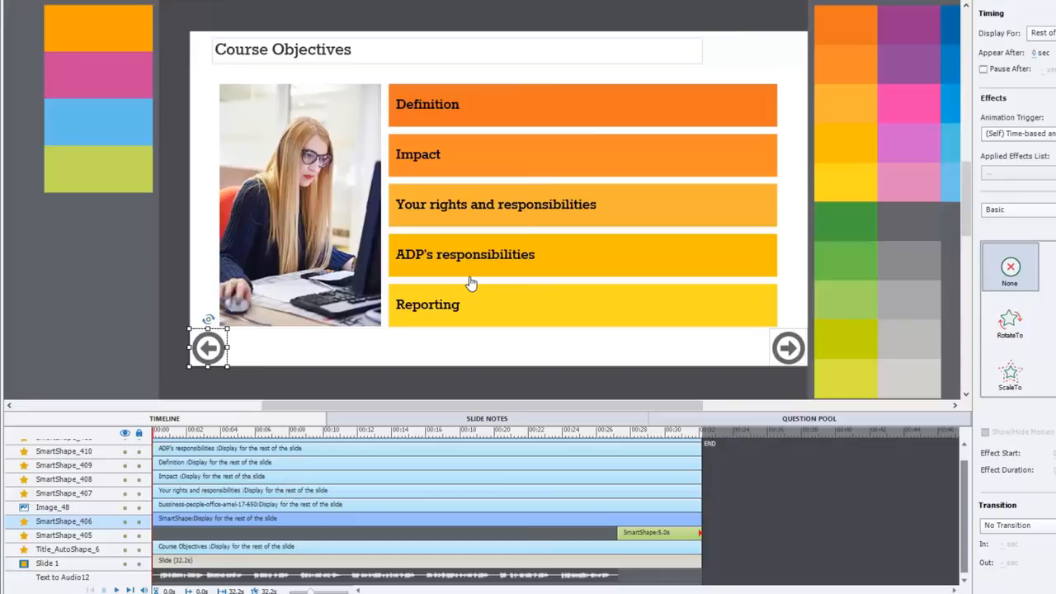
mouse_move(531, 342)
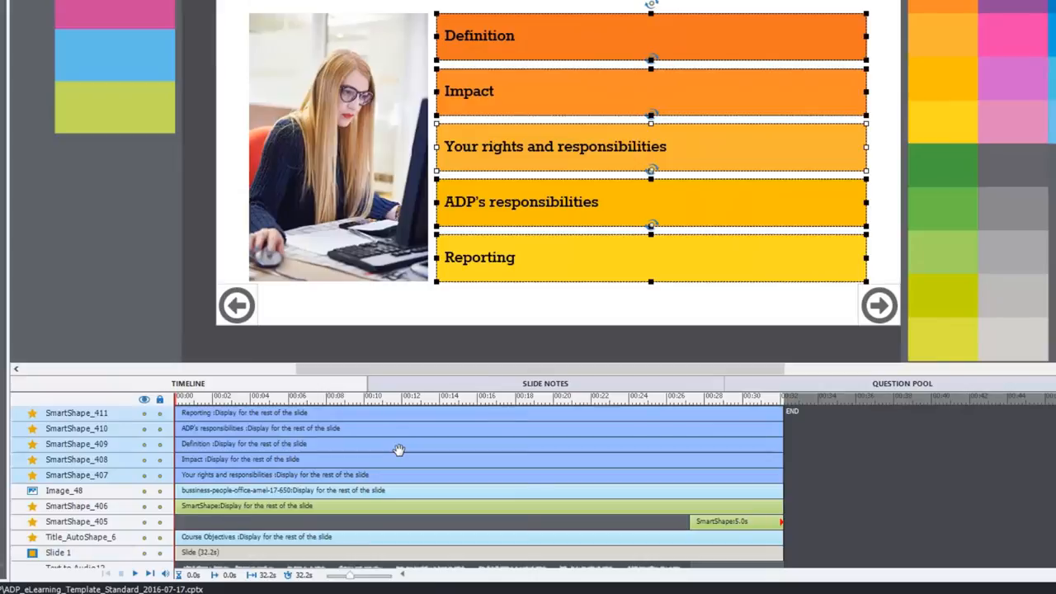
mouse_move(1023, 396)
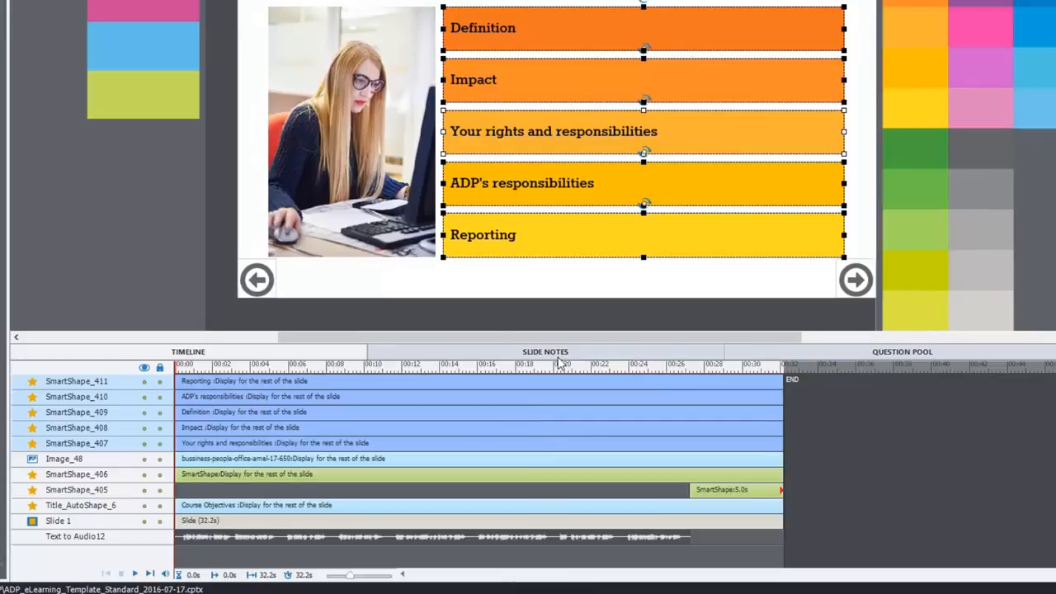
mouse_move(505, 534)
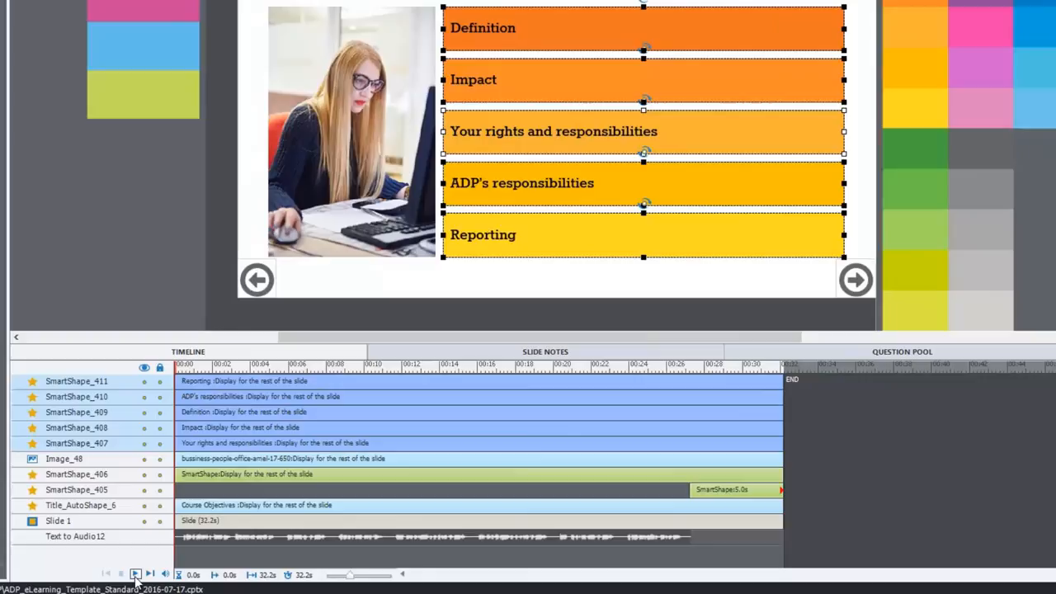
- Play the slide to hear the narration cues and move the Impact bar to start just after Definition
left_click(136, 574)
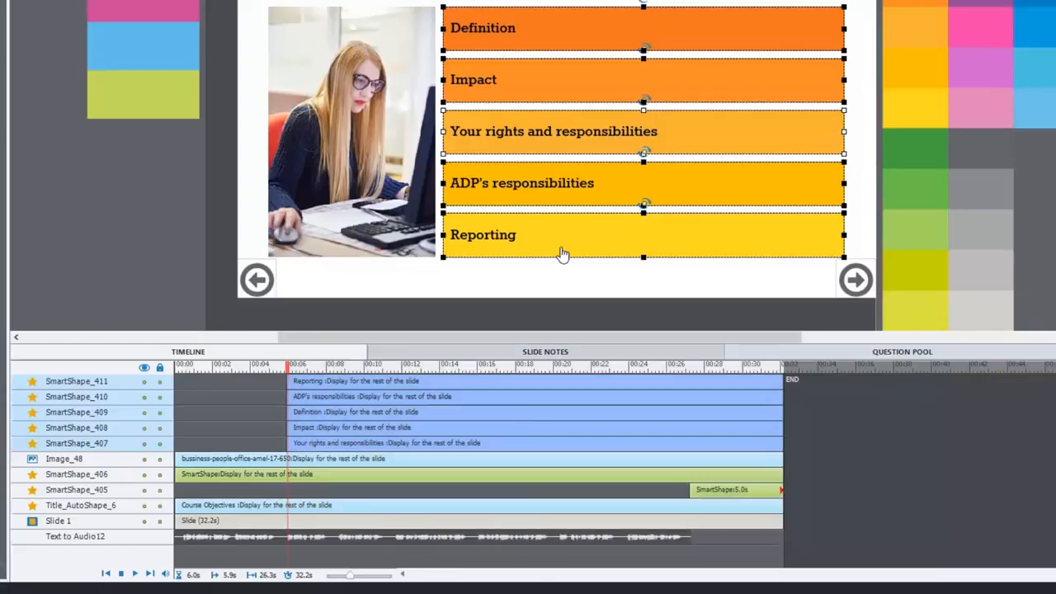
mouse_move(551, 29)
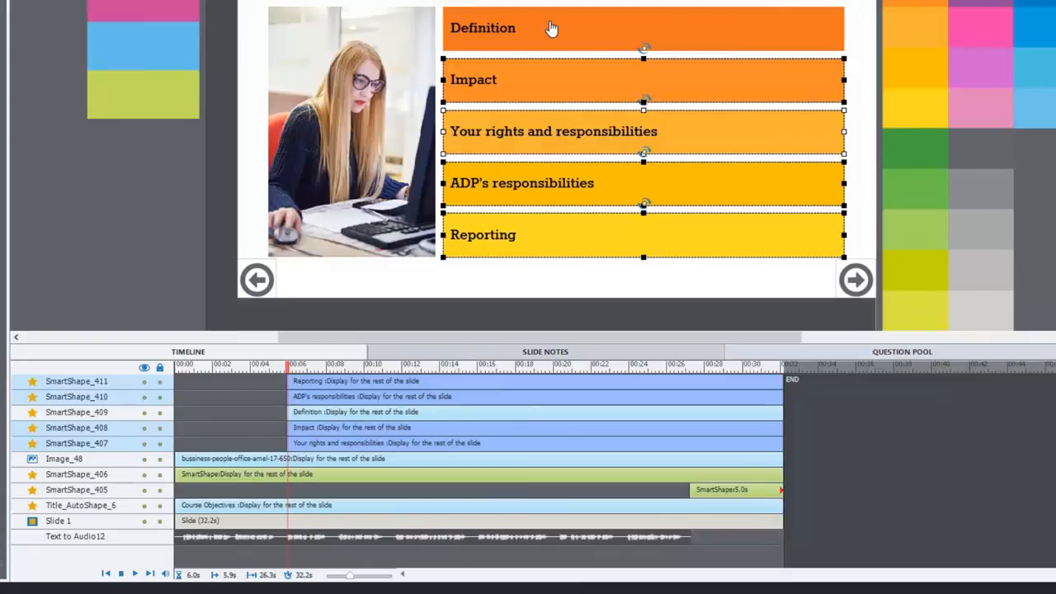
left_click(136, 574)
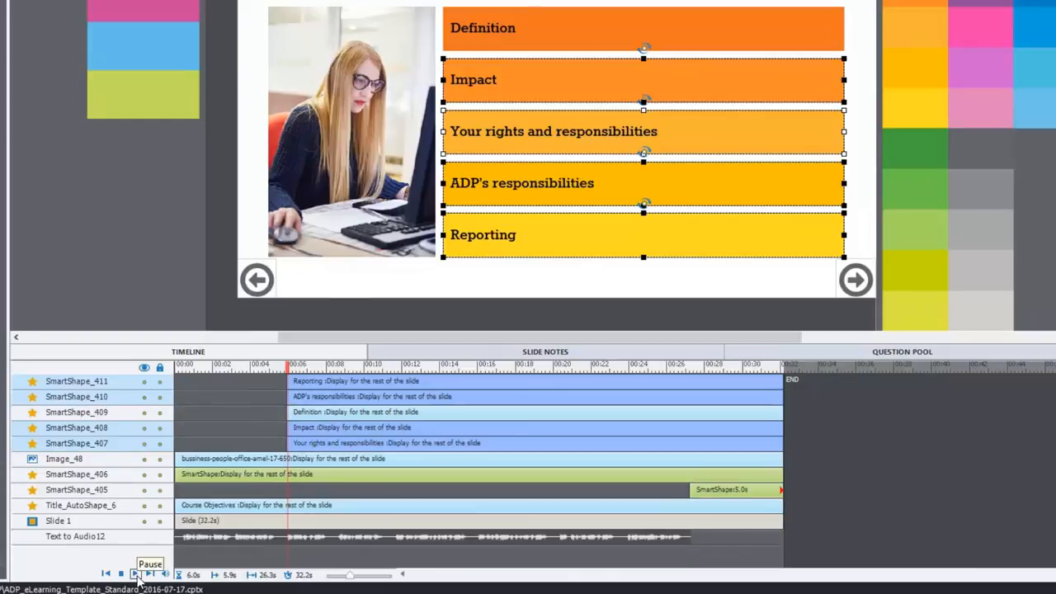
left_click(135, 574)
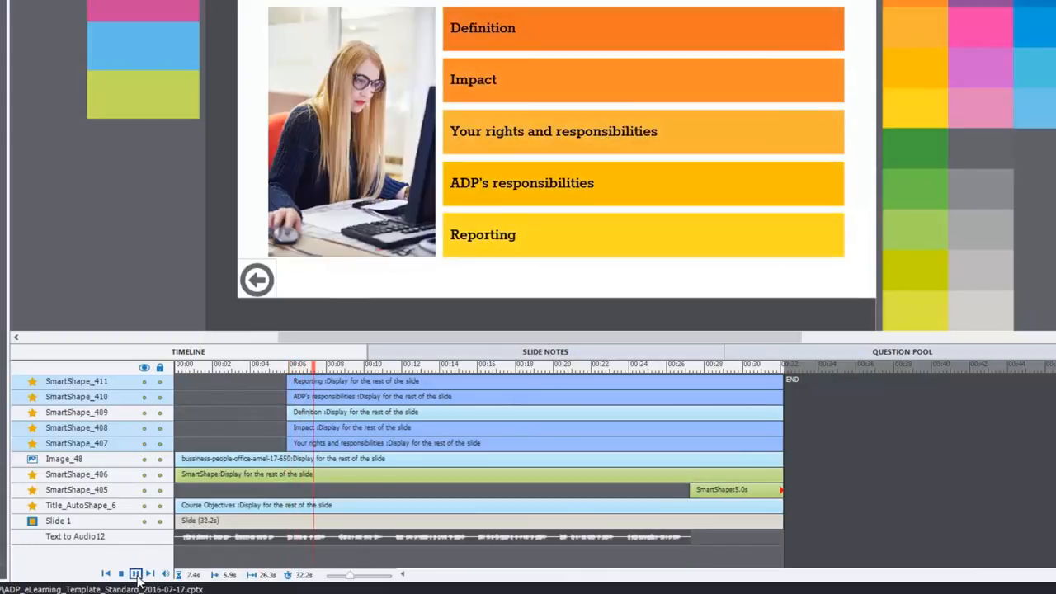
left_click(135, 574)
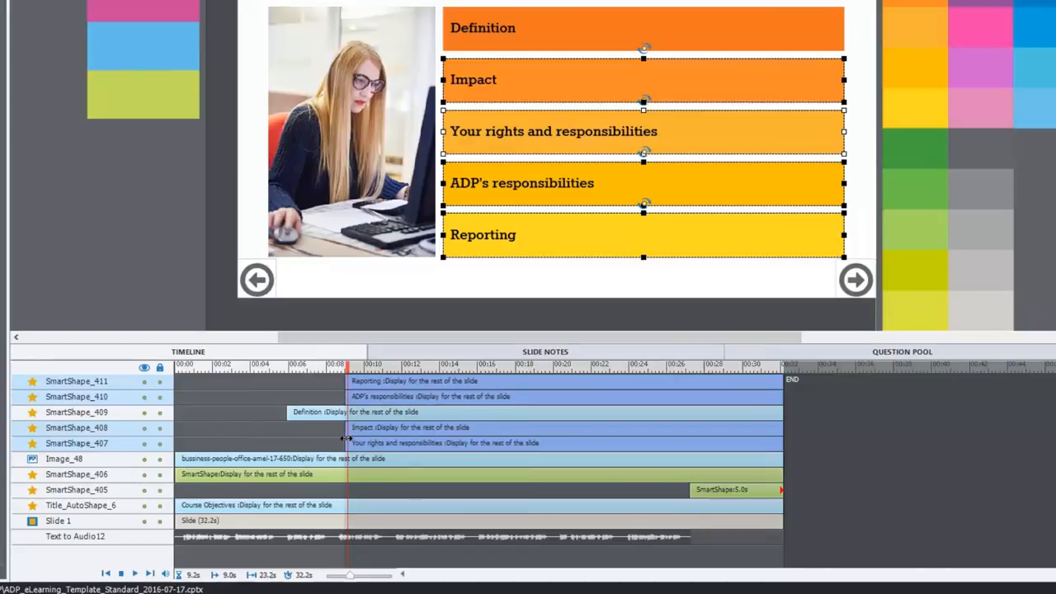
left_click(346, 365)
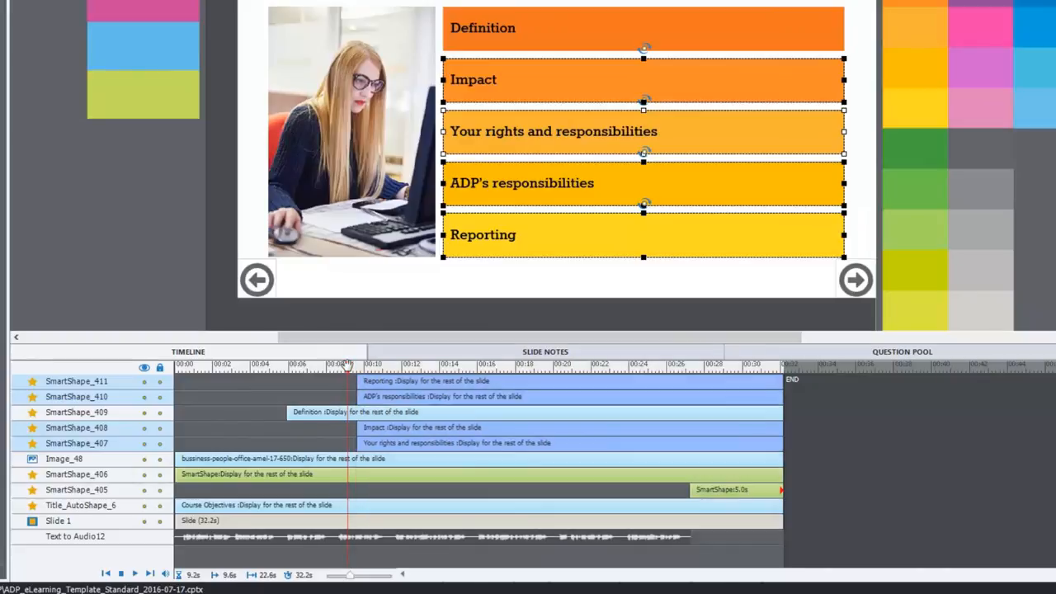
mouse_move(347, 366)
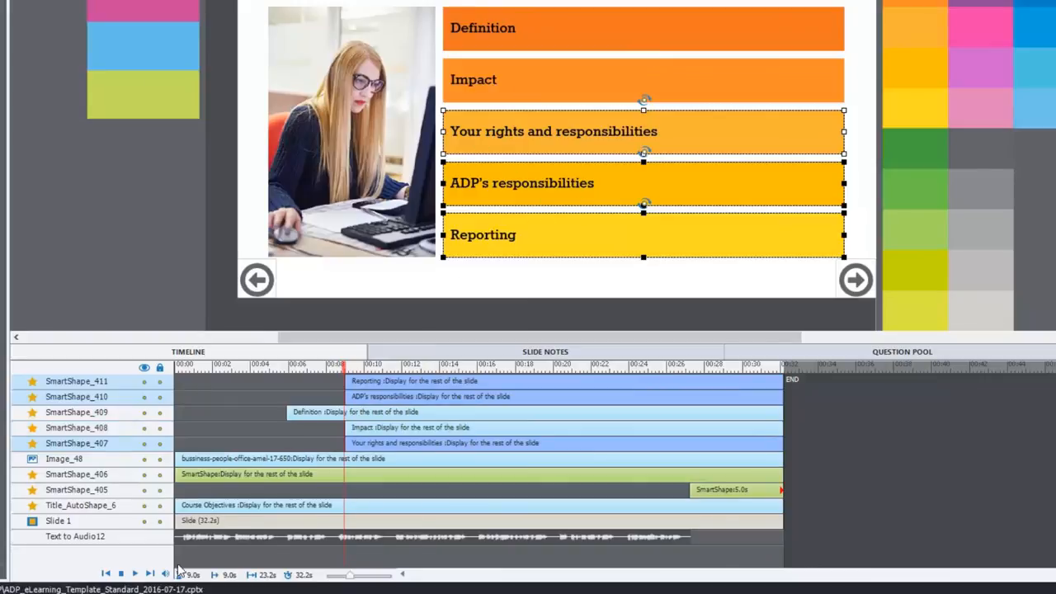
- Play to the next narration cue and position the Your rights and responsibilities bar there
left_click(135, 574)
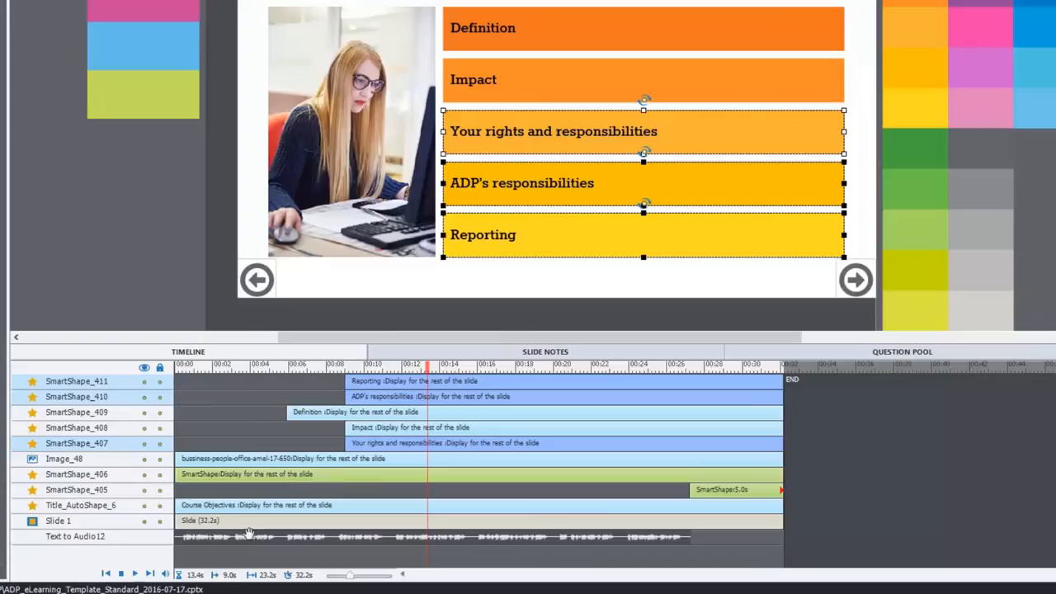
mouse_move(337, 452)
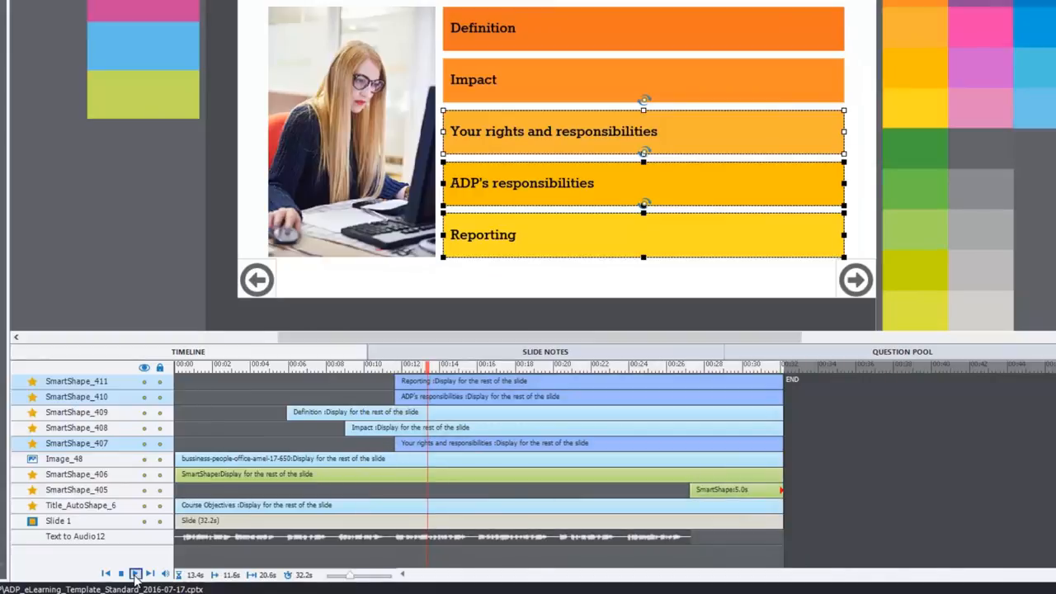
left_click(135, 574)
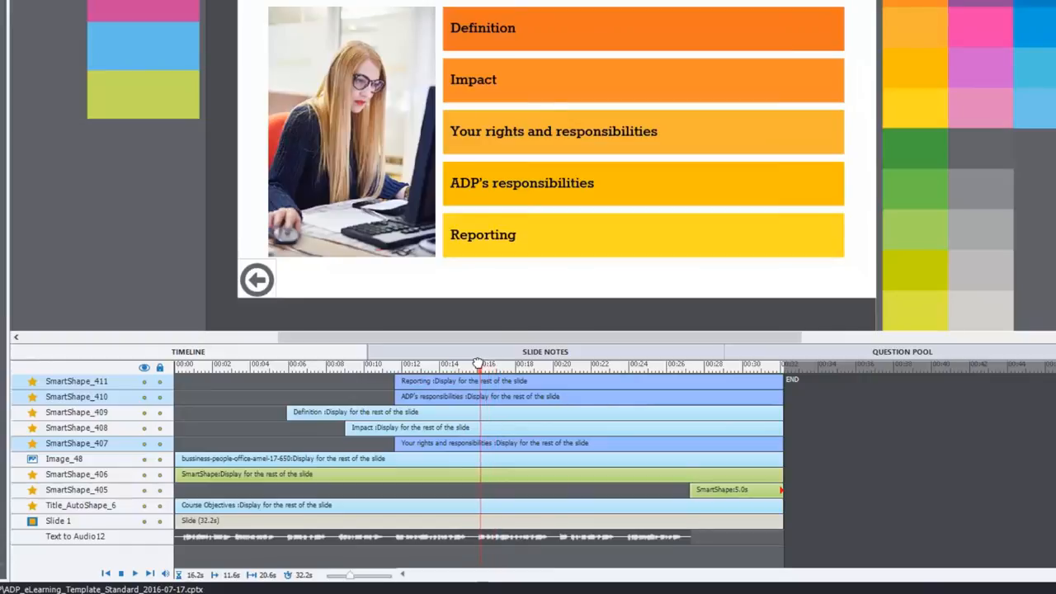
left_click(643, 132)
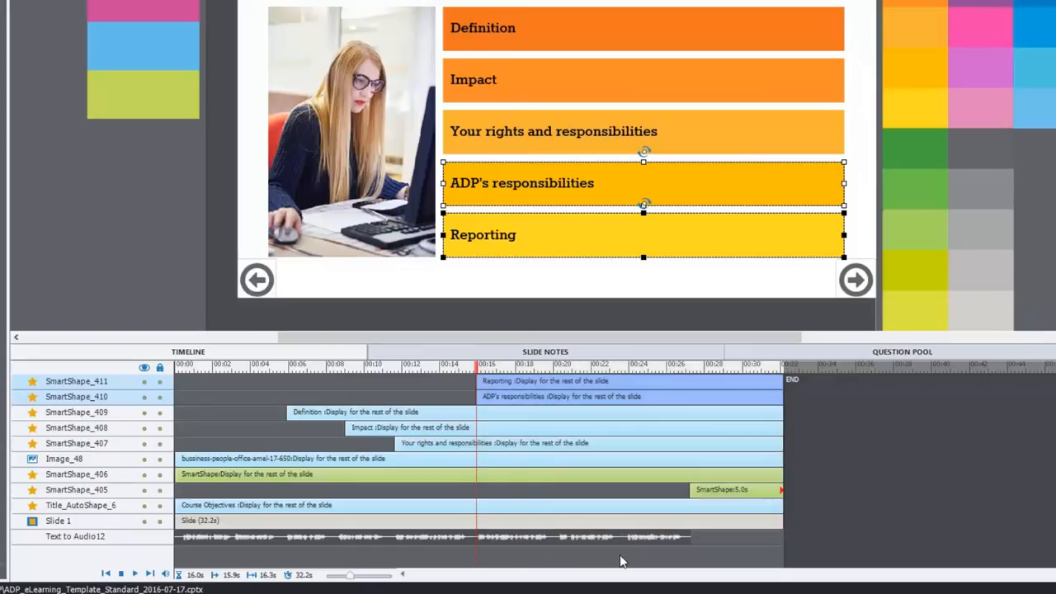
mouse_move(590, 502)
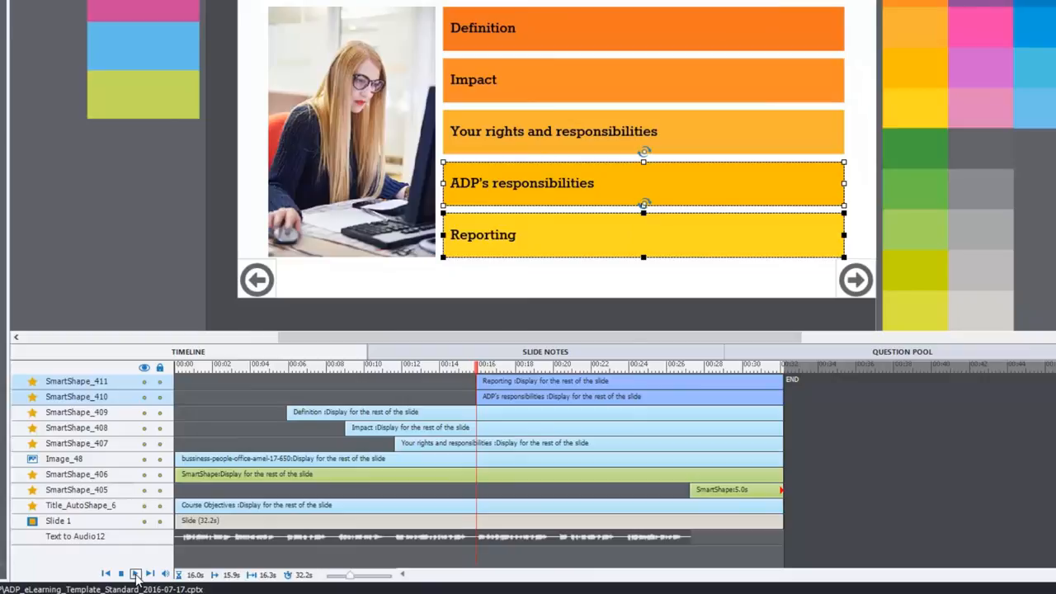
- Play on to the ADP's responsibilities cue and stop where Reporting is narrated
left_click(135, 574)
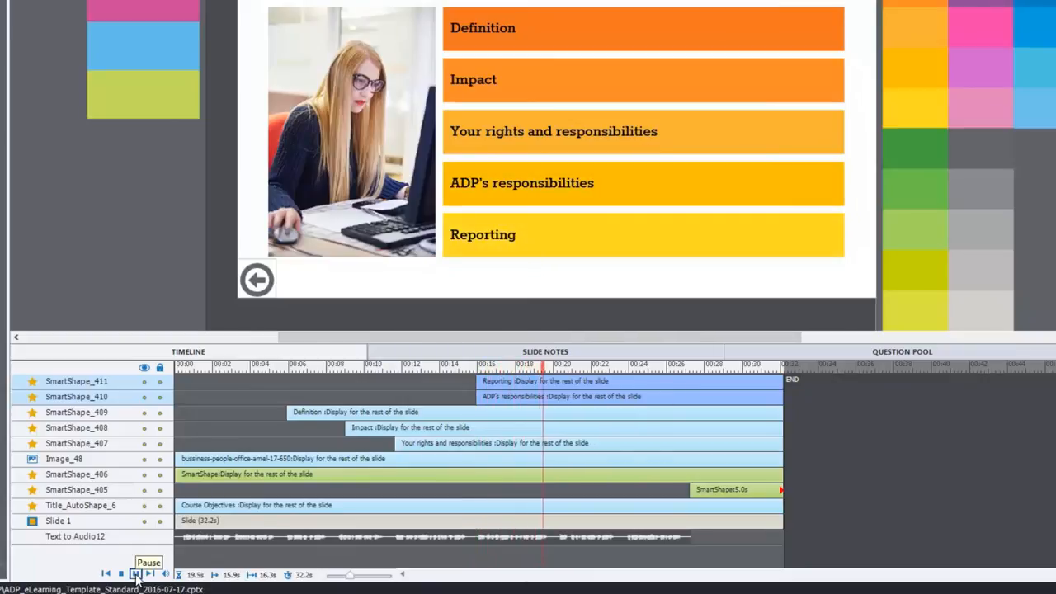
left_click(135, 574)
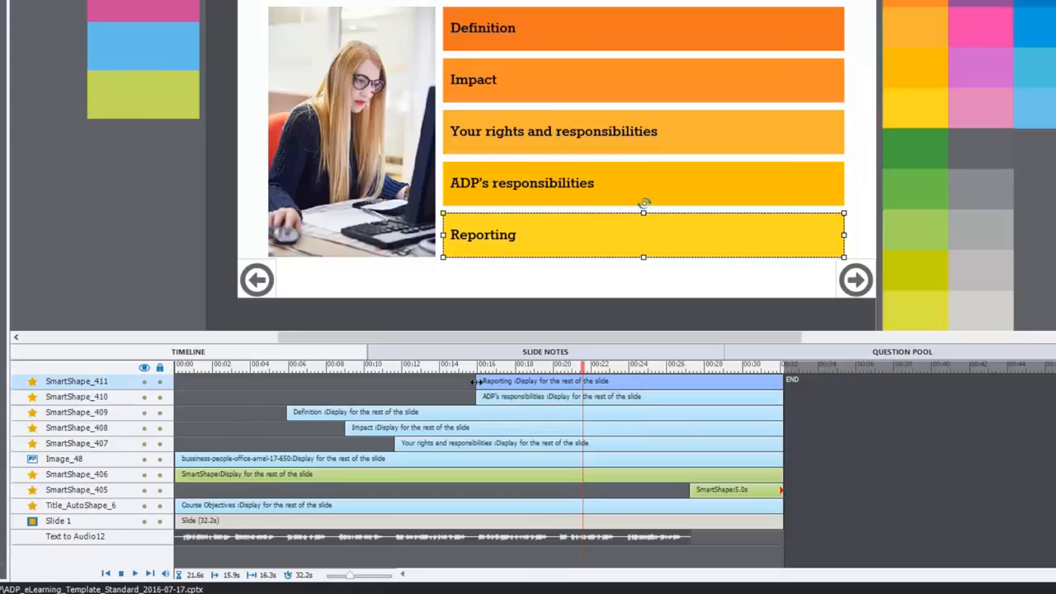
- Move the Reporting bar later on the Timeline so it enters last at its narration cue
left_click_drag(475, 379, 584, 380)
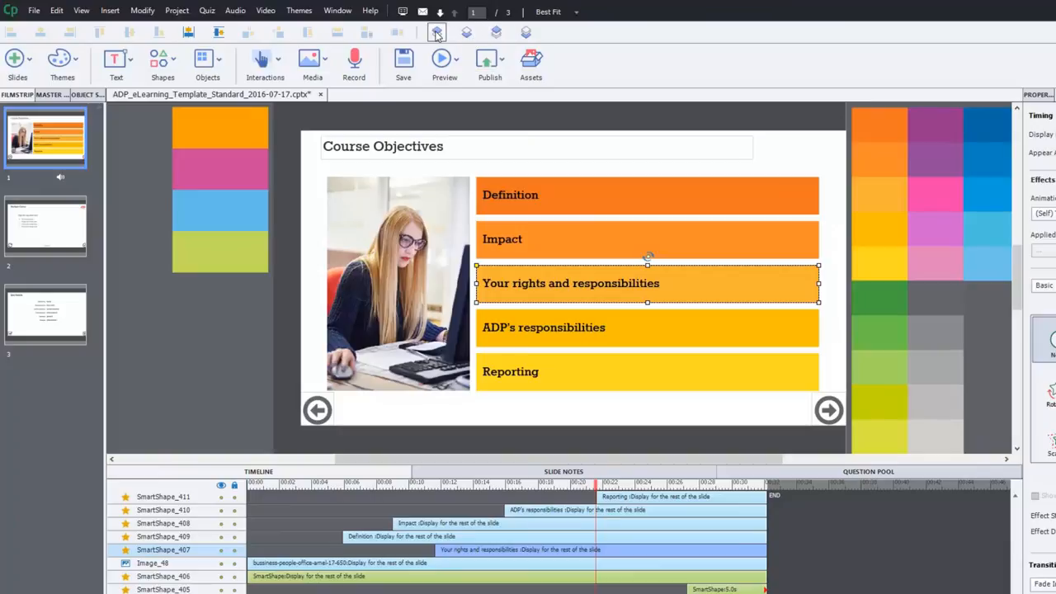
mouse_move(435, 33)
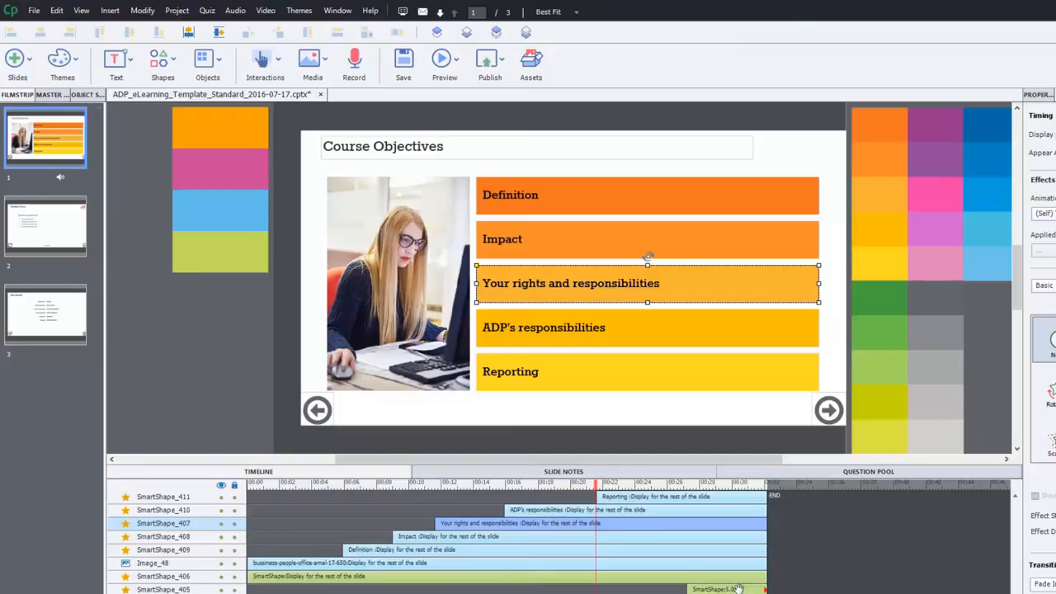
left_click(828, 409)
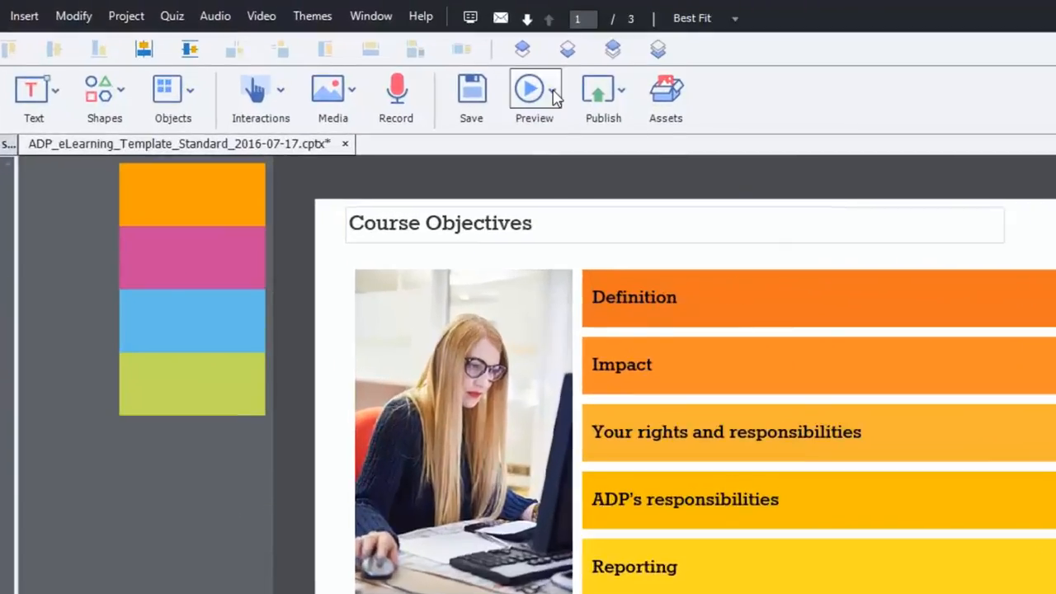
- Preview the whole project, then select the next button to view its 27.2 s / 5 s timing
left_click(534, 94)
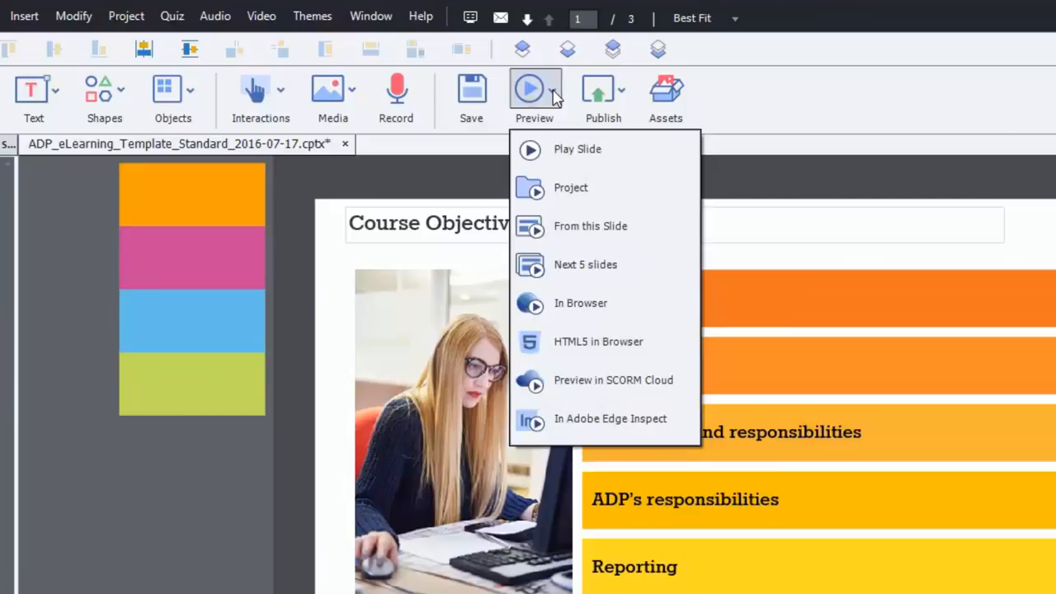
mouse_move(571, 188)
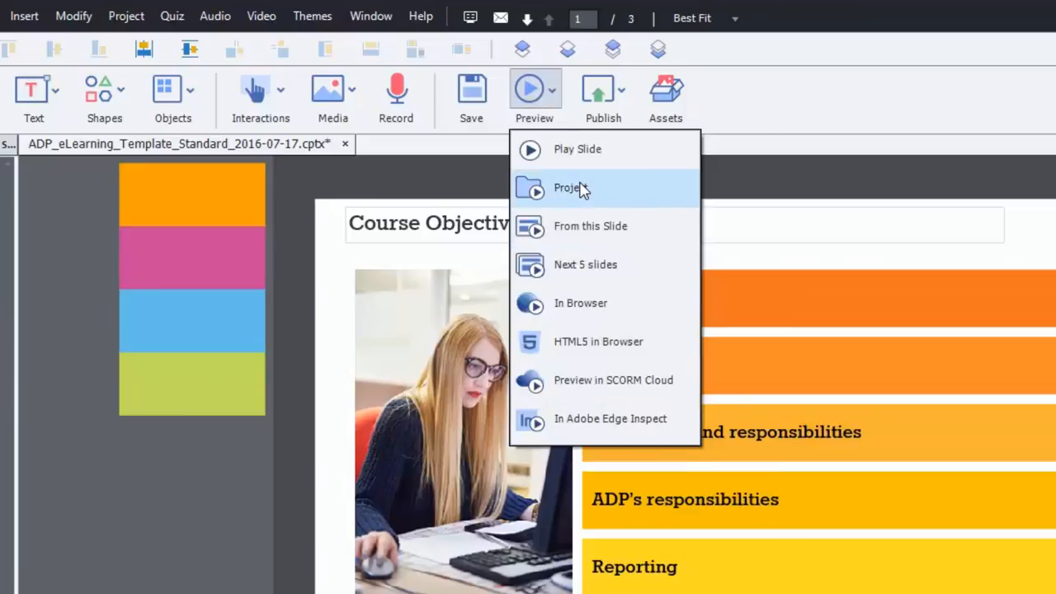
left_click(571, 188)
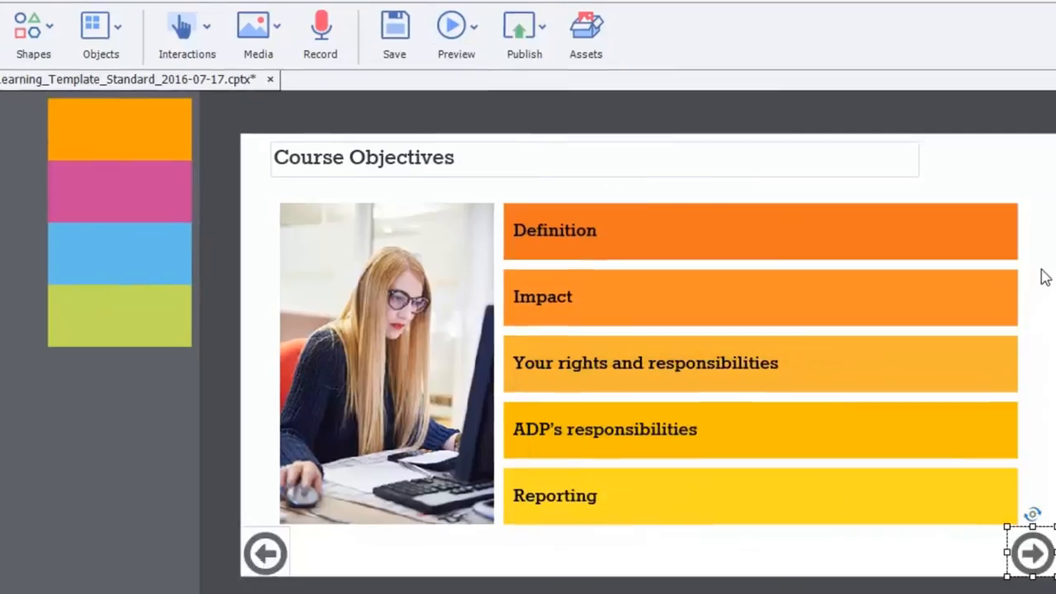
left_click(455, 30)
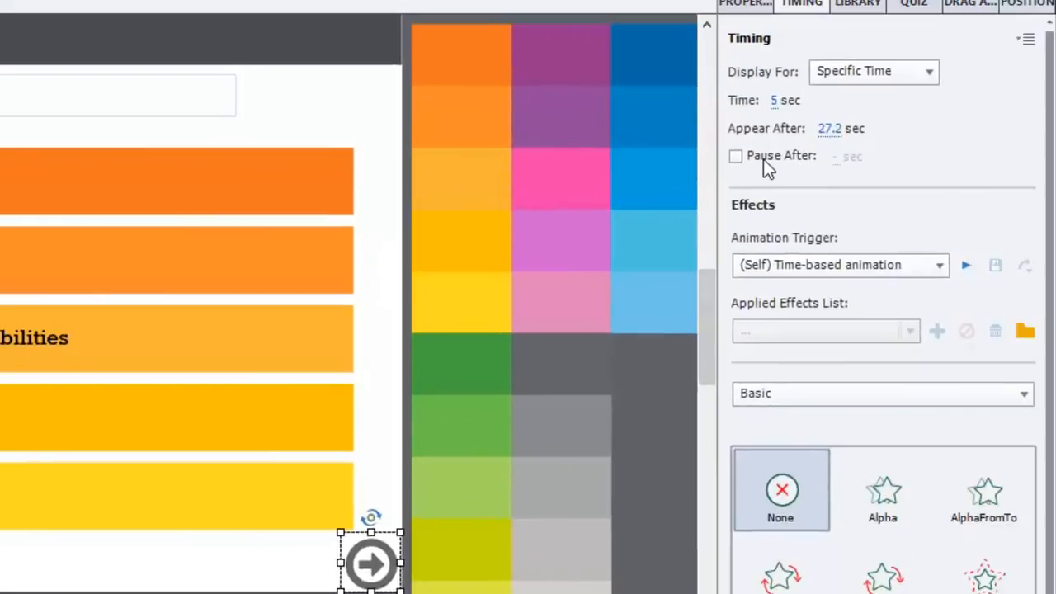
- Set Pause After on the next button, start its bar at the narration end and trim the slide end near 30 seconds
left_click(736, 156)
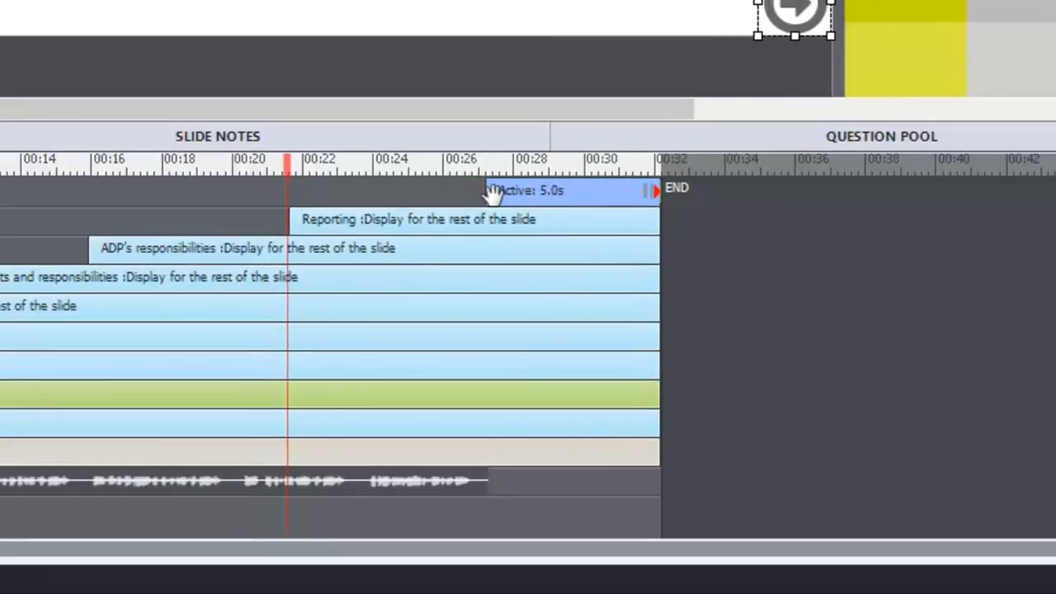
left_click(411, 161)
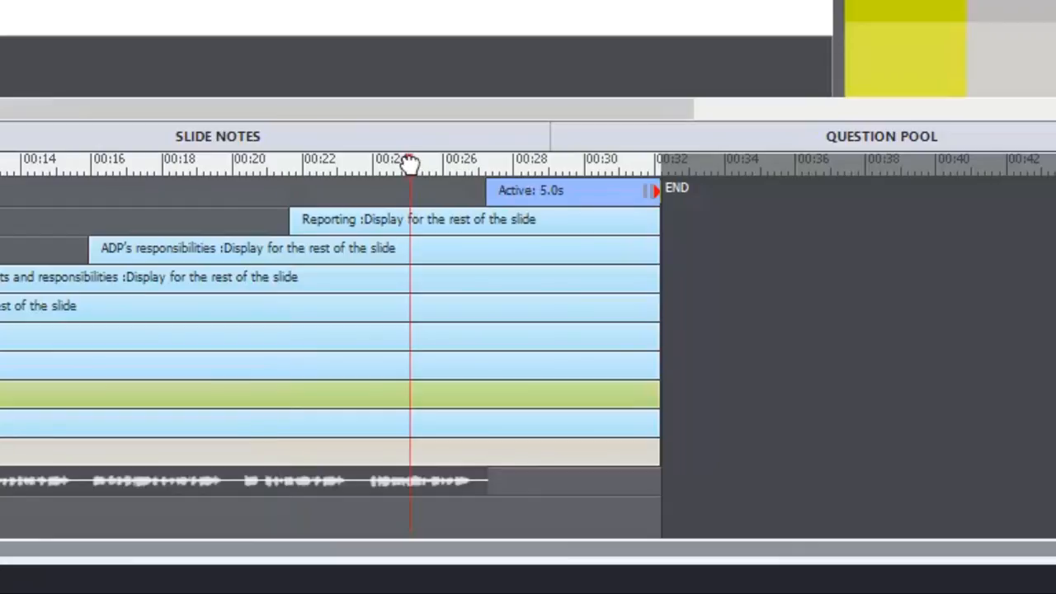
left_click_drag(410, 162, 388, 162)
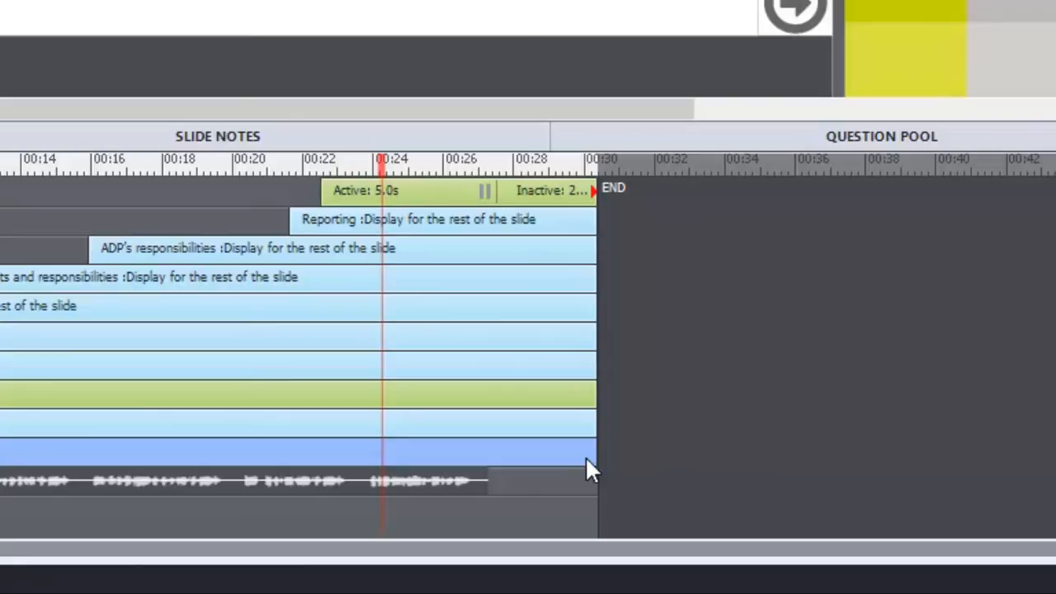
left_click_drag(592, 458, 458, 455)
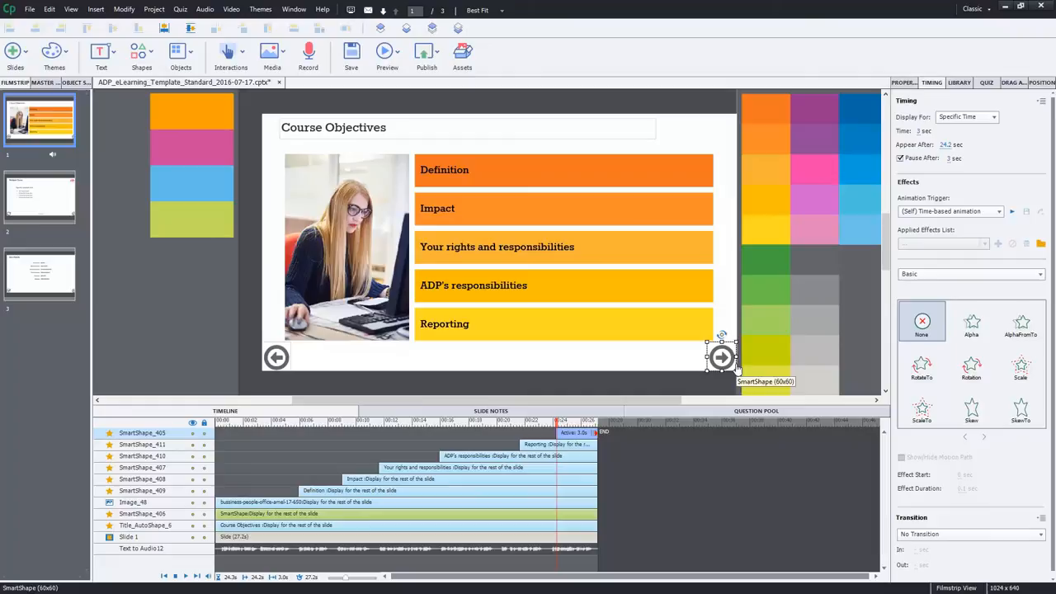
- Play slide 1 to check the objective bars and next button appear in sequence
left_click(386, 56)
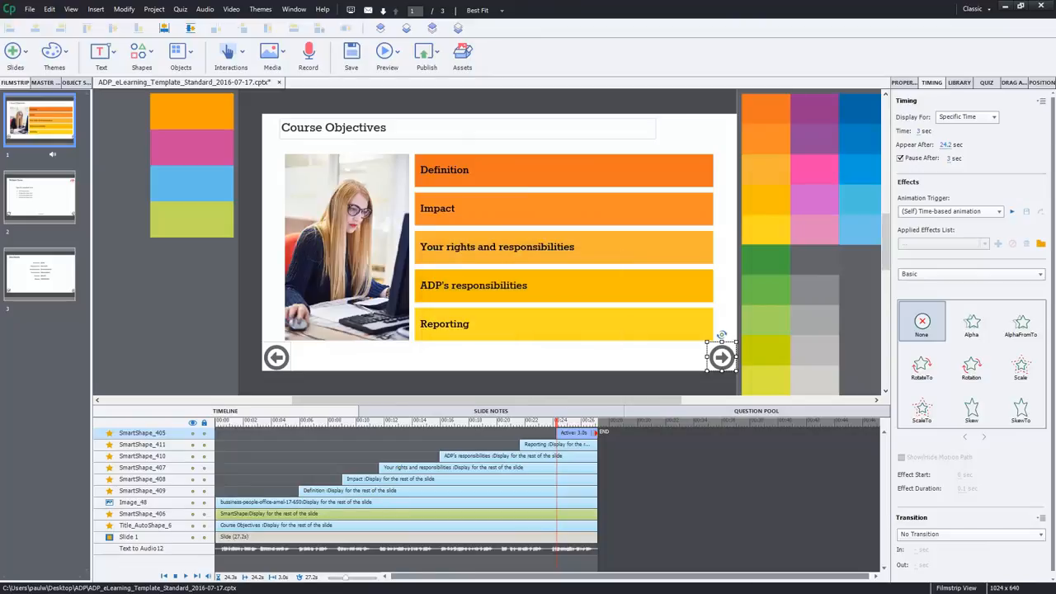
left_click(386, 51)
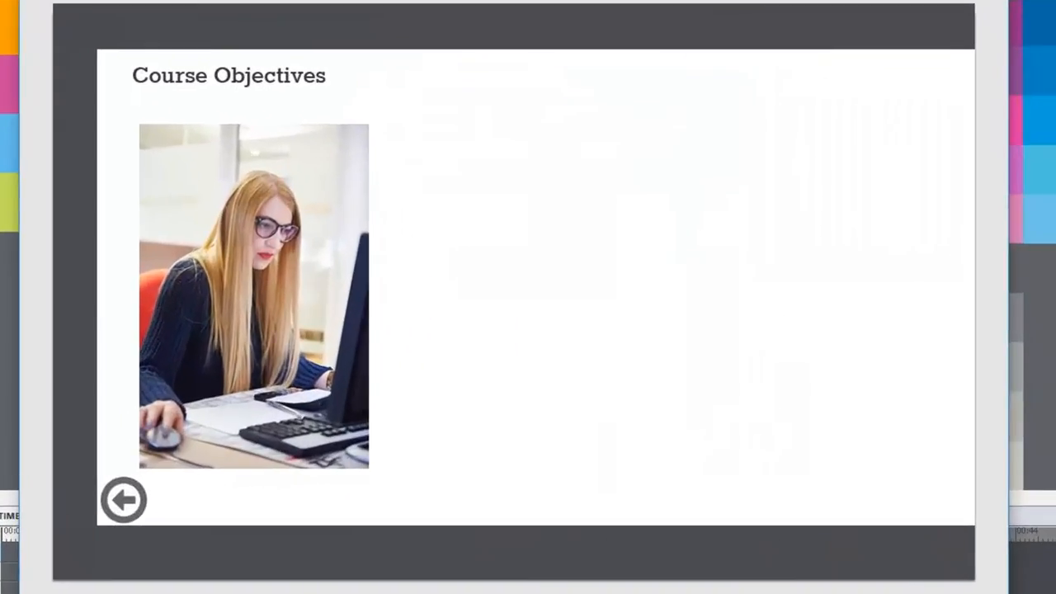